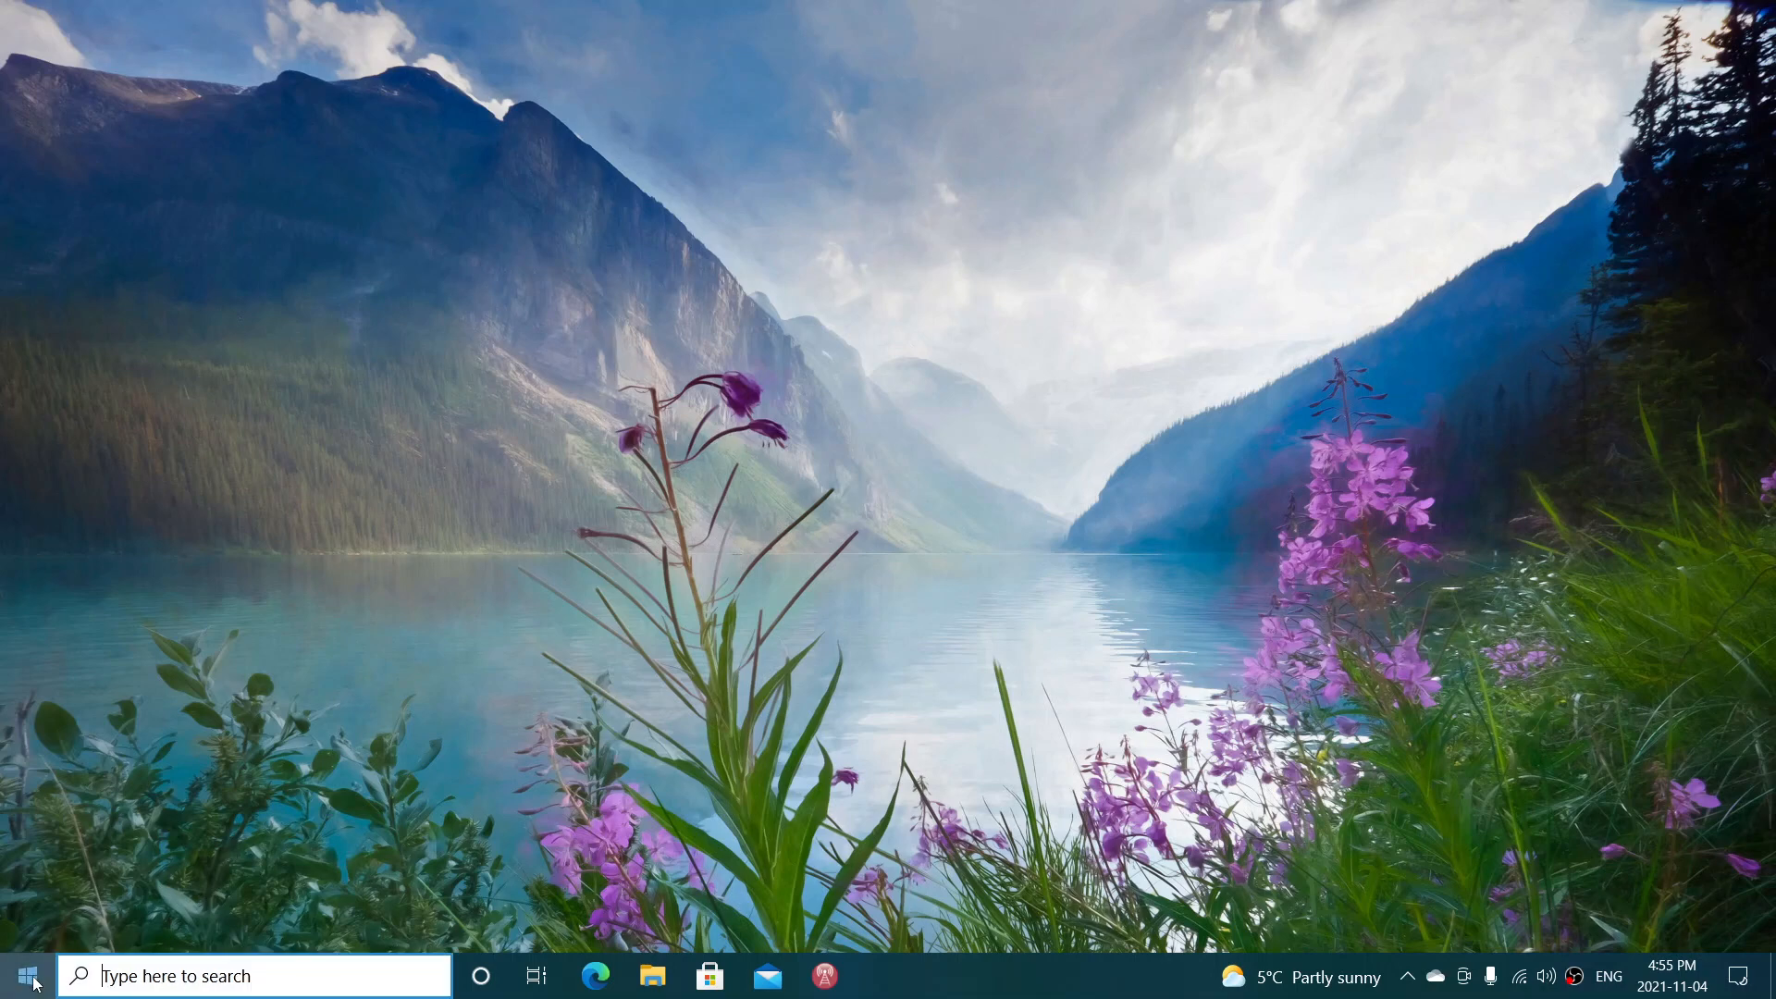
# Bring up the Start menu with its app list and pinned tiles.
pyautogui.click(33, 975)
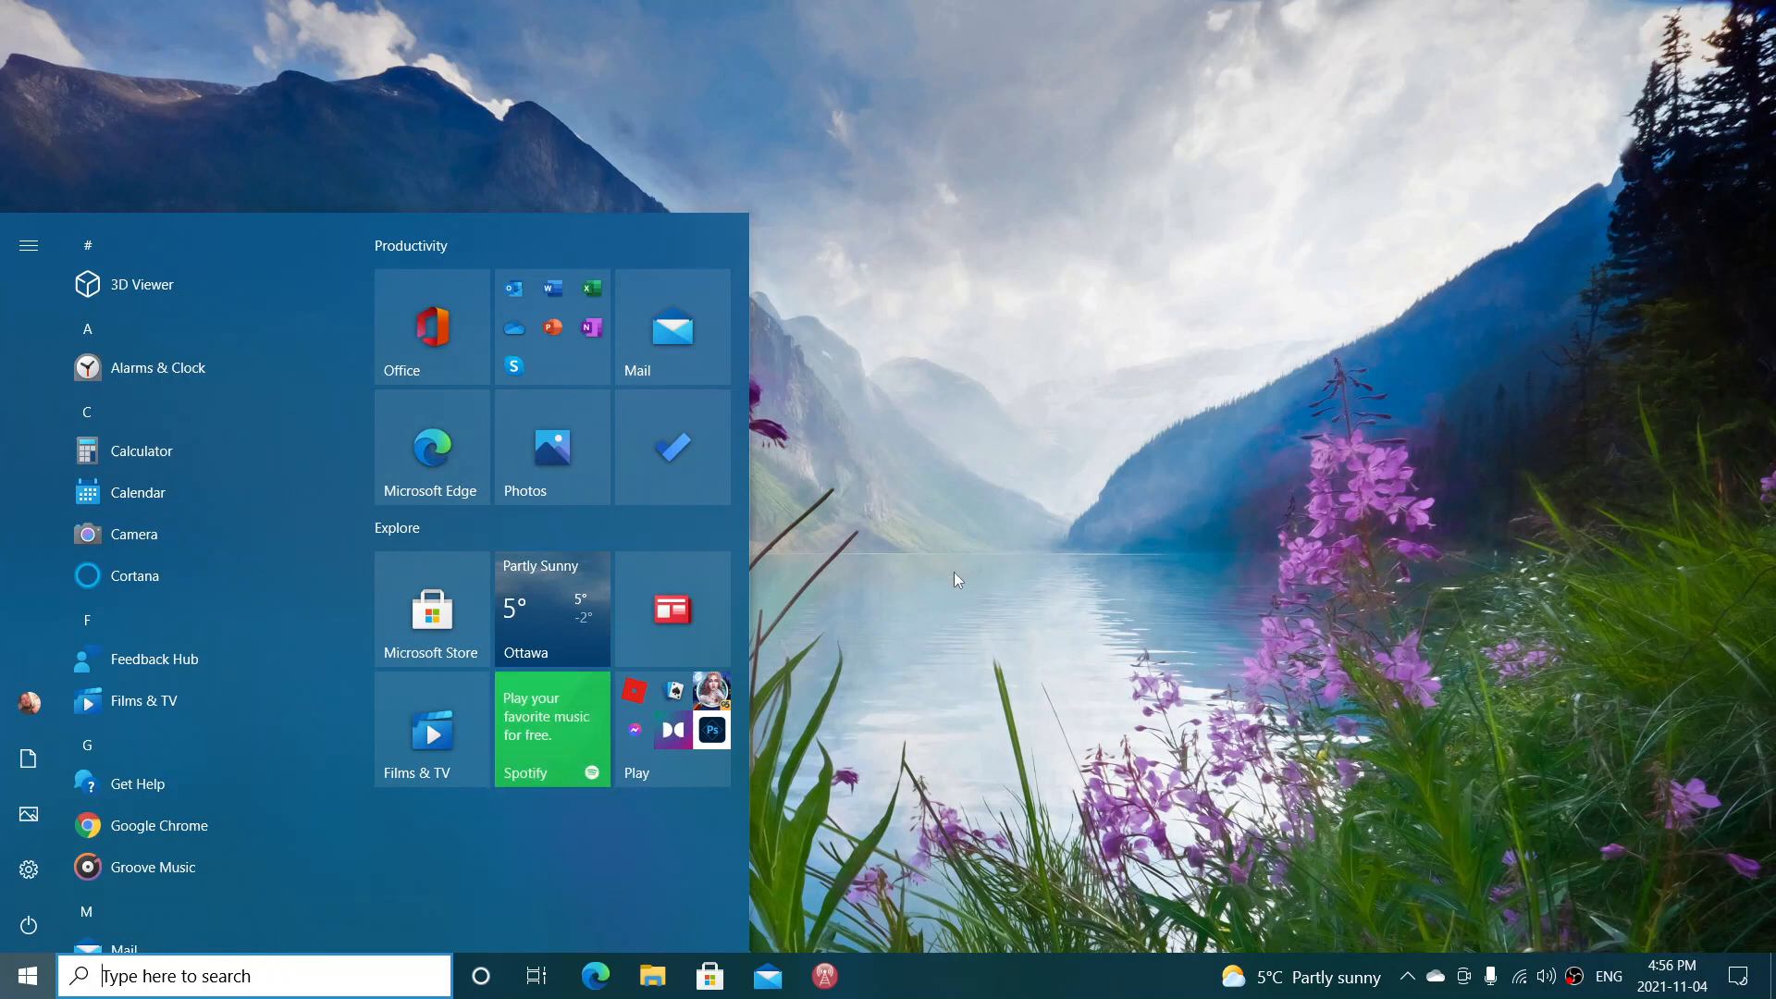
pyautogui.moveTo(884, 518)
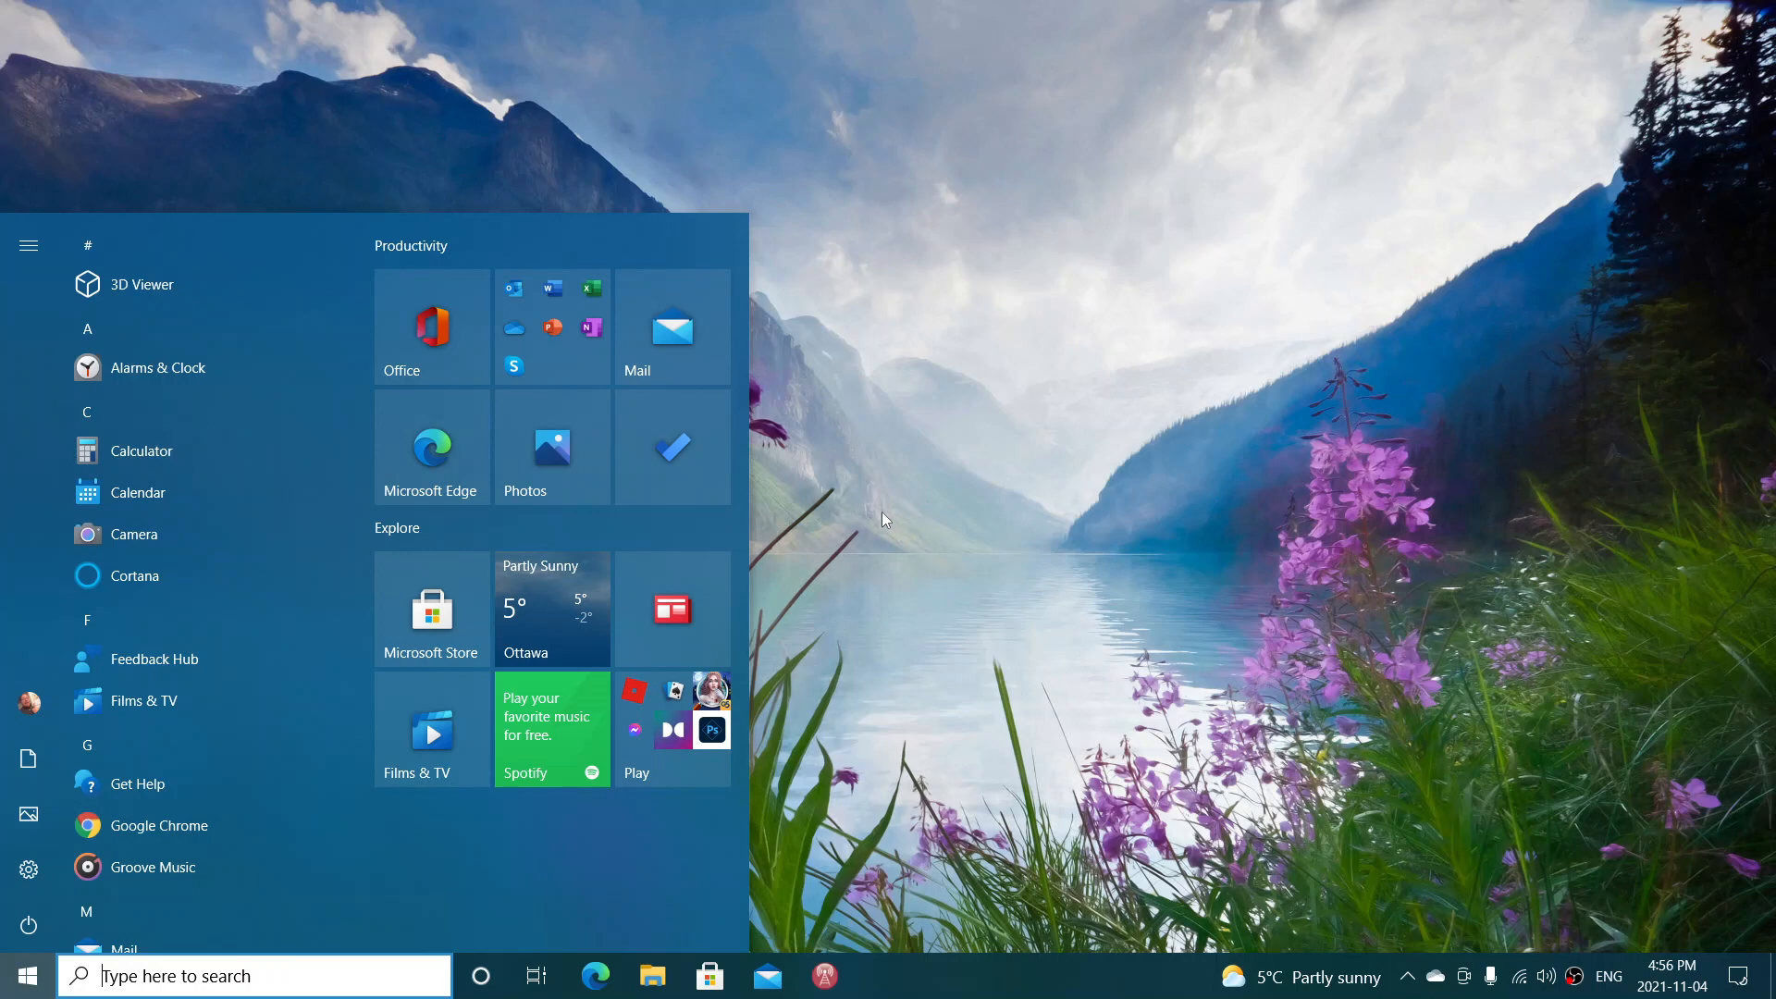
pyautogui.moveTo(46, 879)
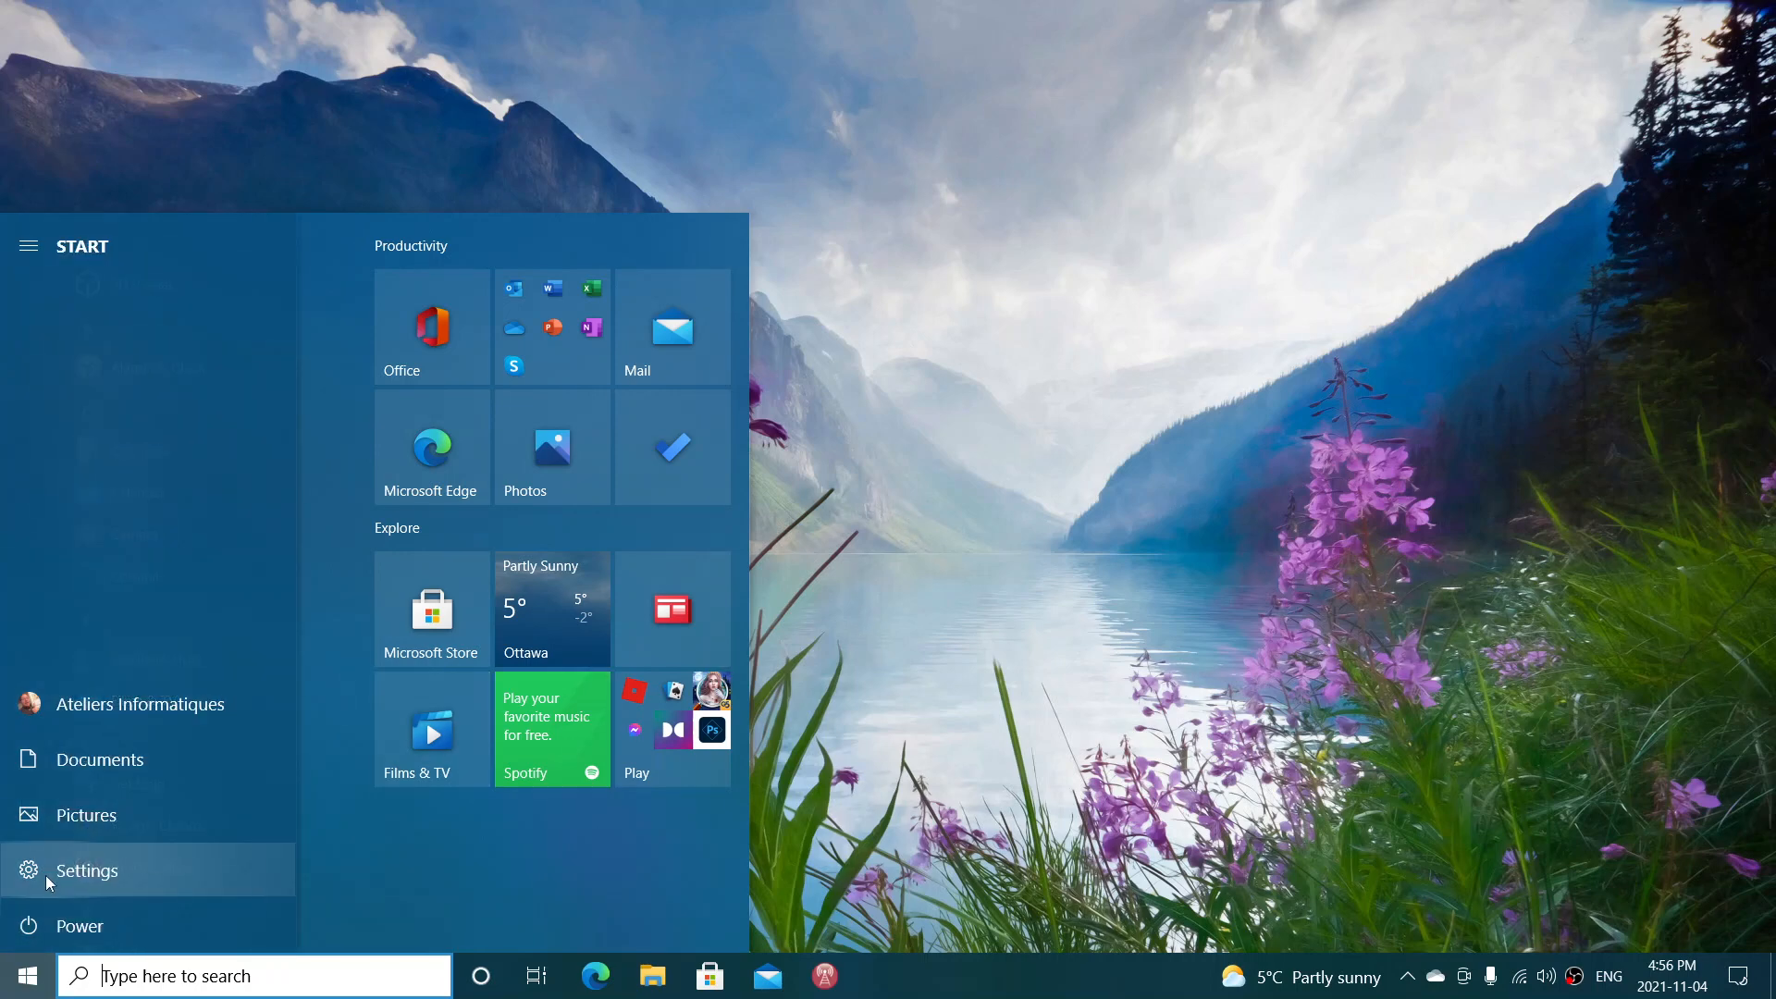
# Launch Settings from the Start menu's gear icon.
pyautogui.click(85, 869)
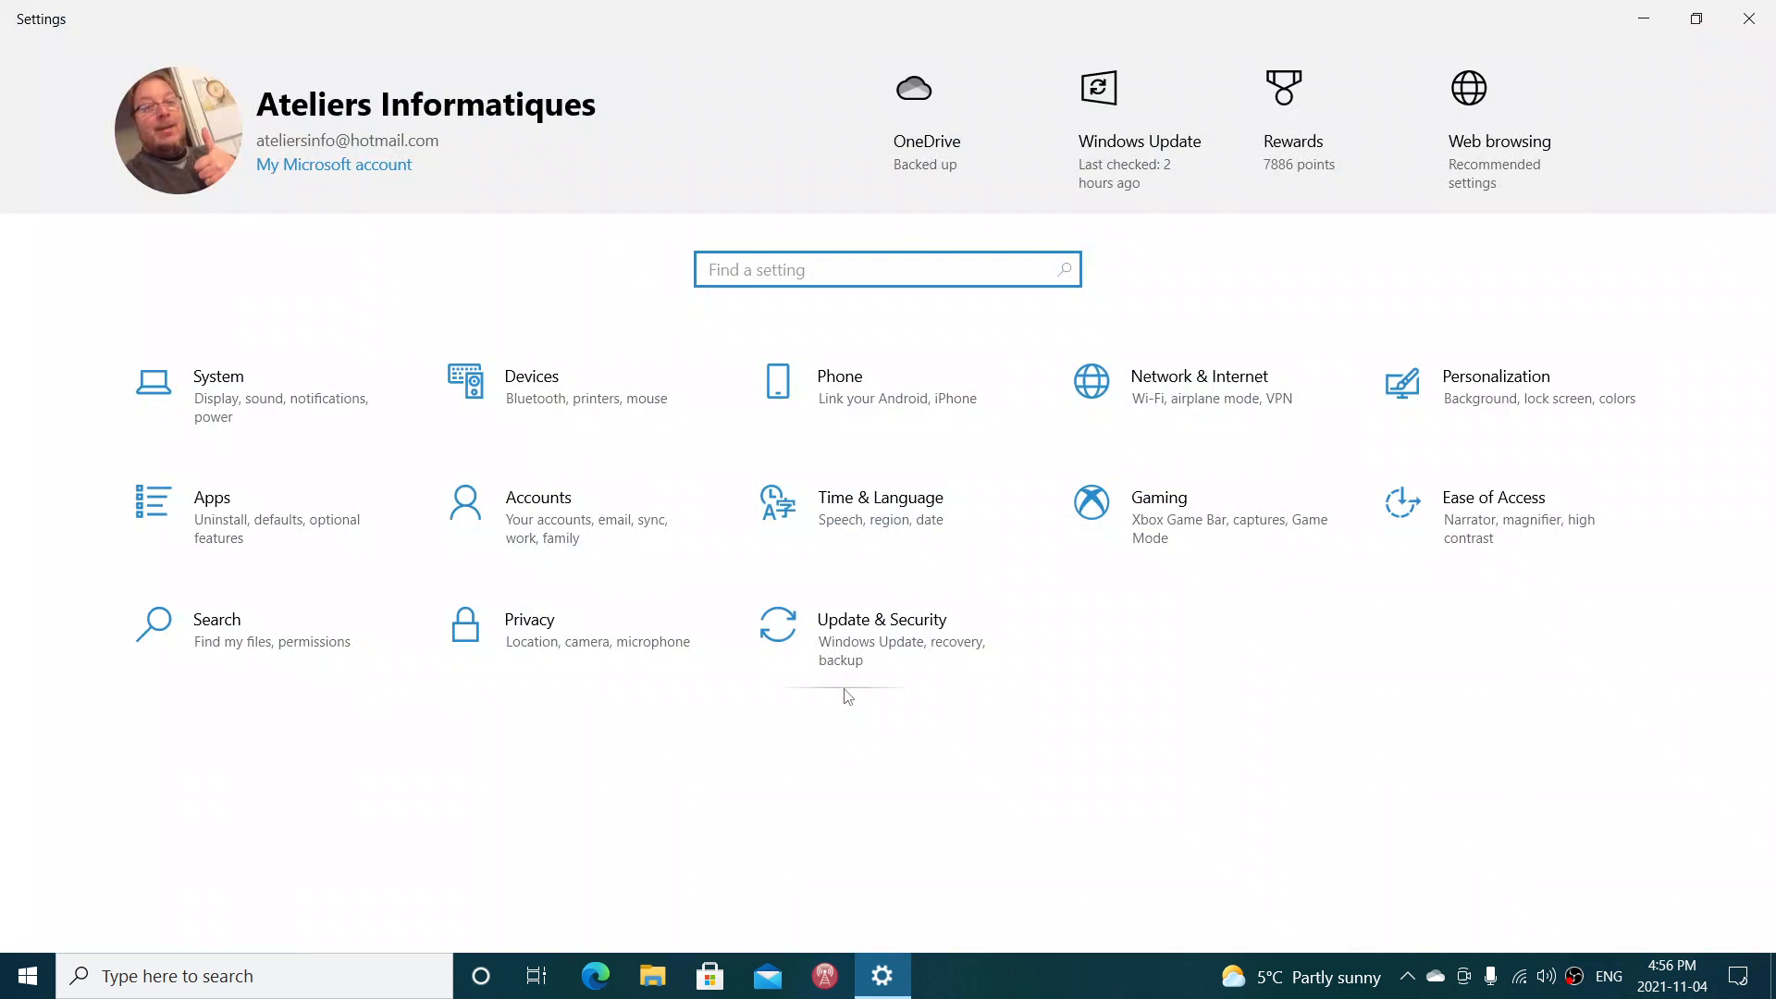
pyautogui.moveTo(831, 892)
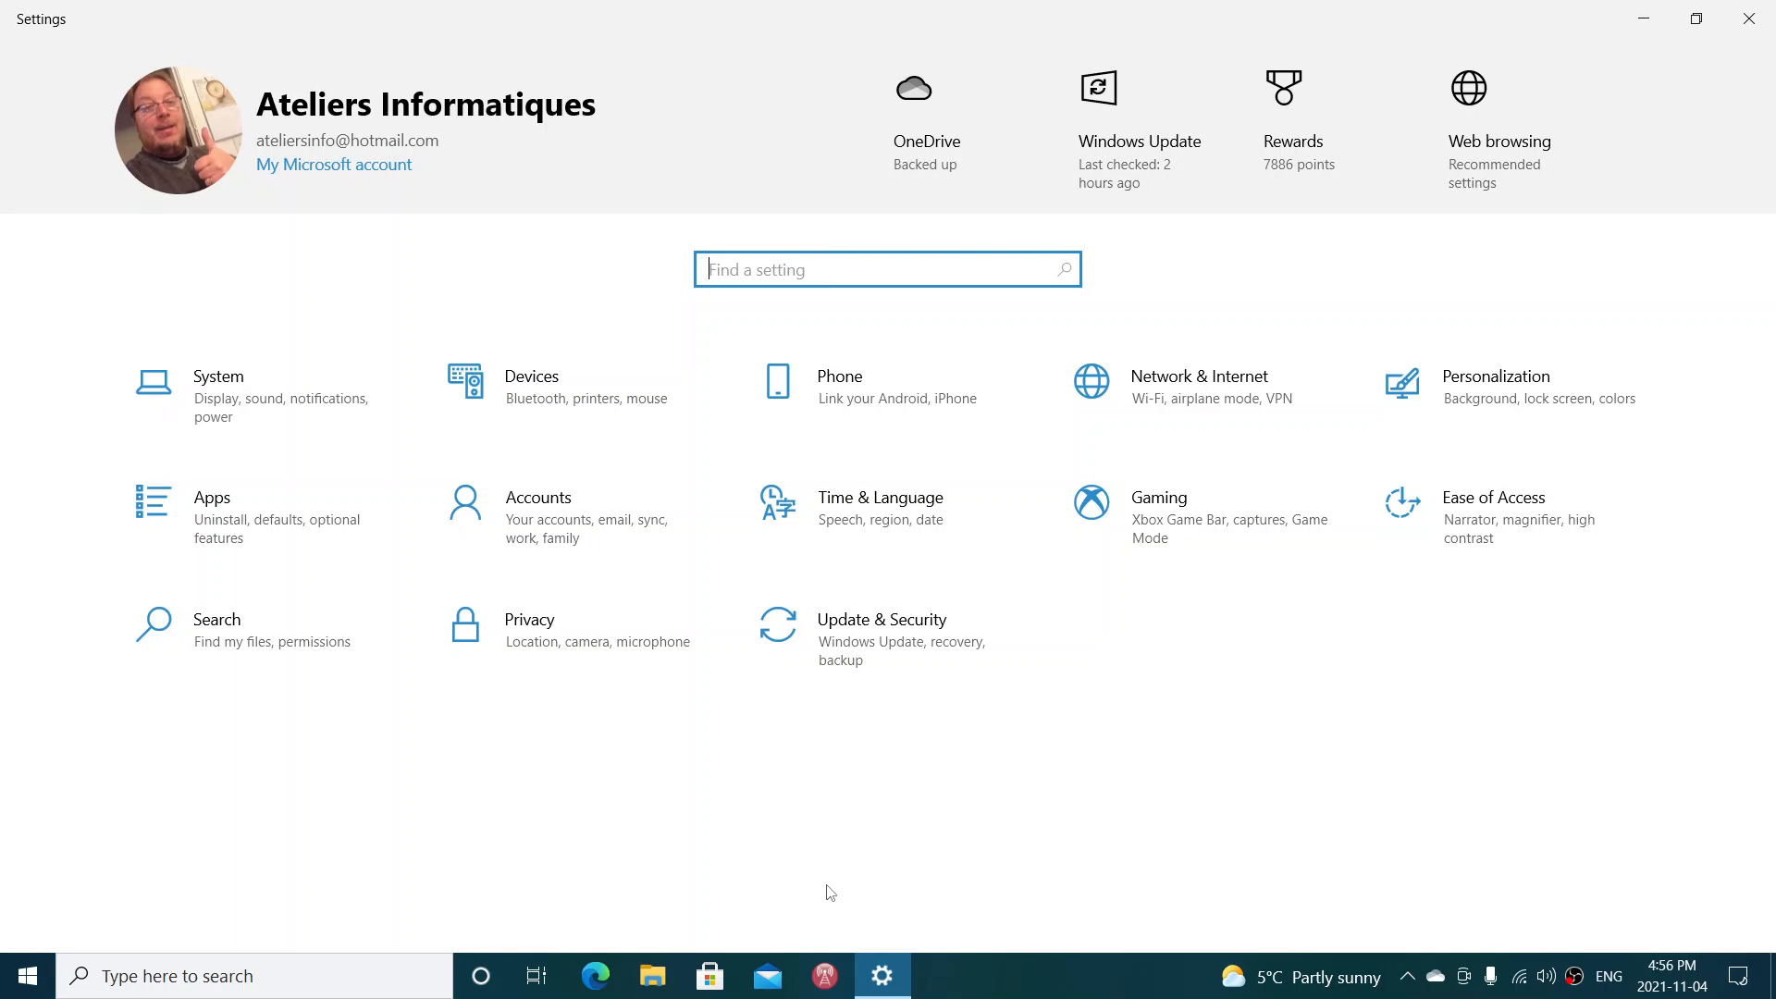
pyautogui.moveTo(925, 642)
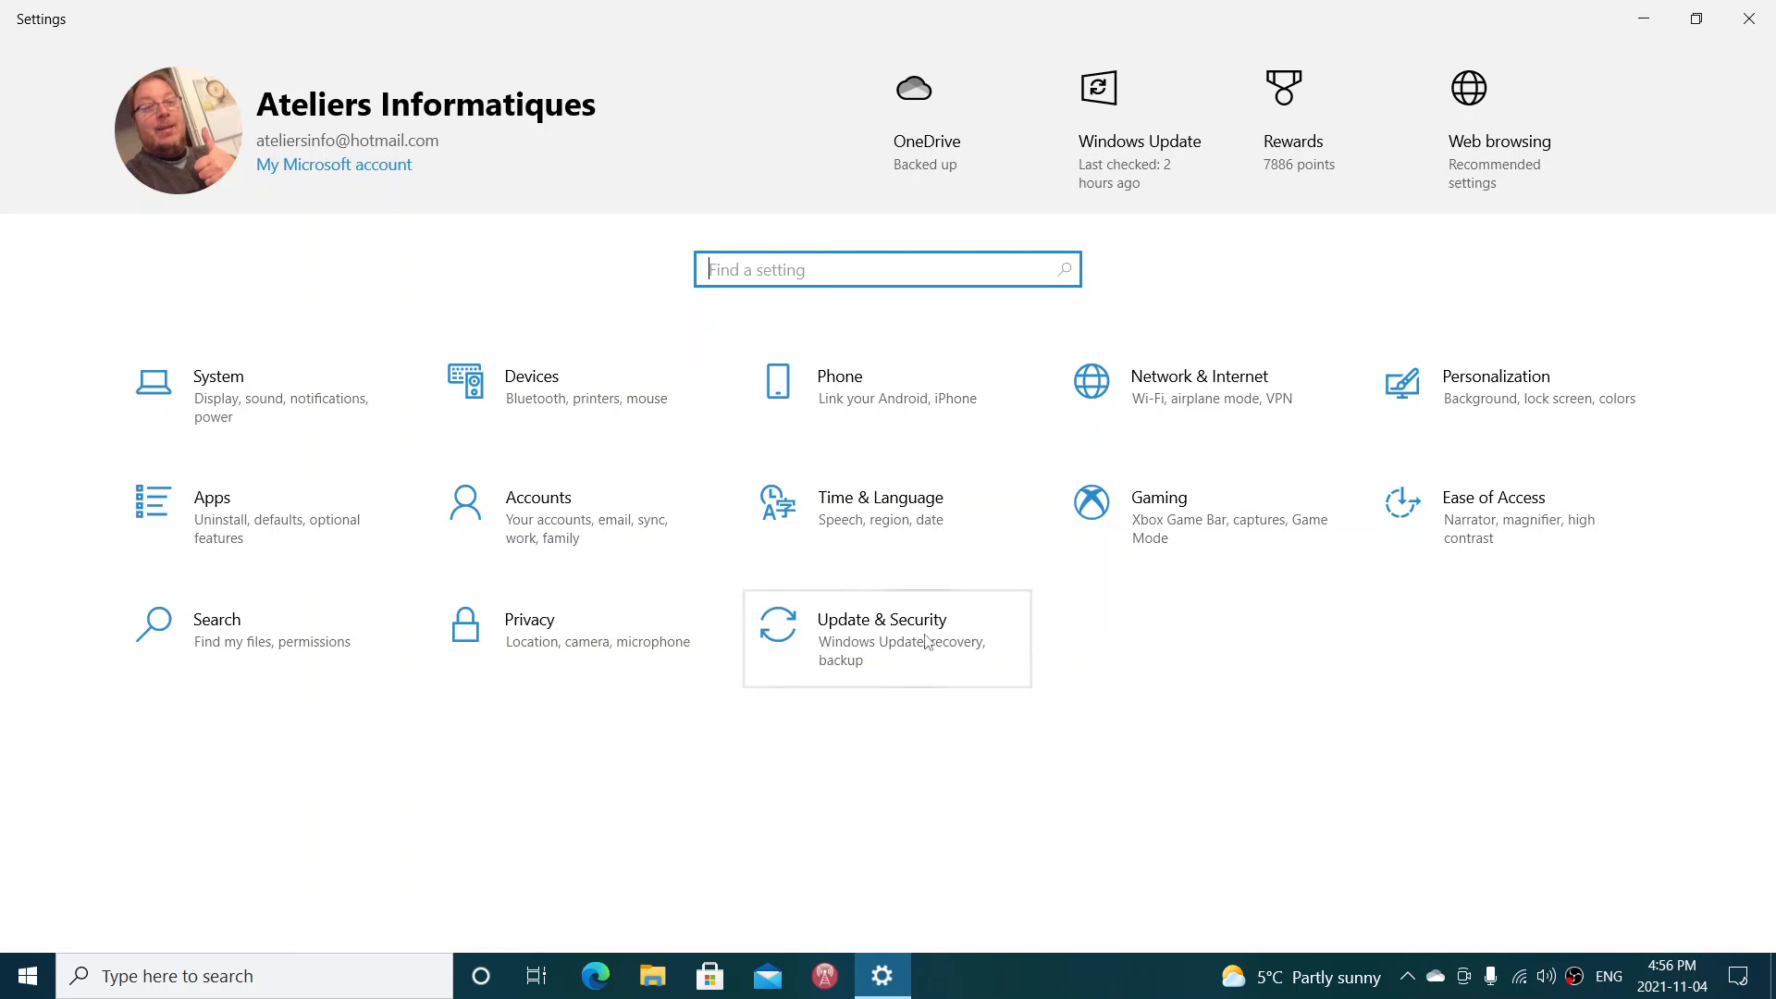
# Go to Update & Security to view the Windows Update status.
pyautogui.click(929, 640)
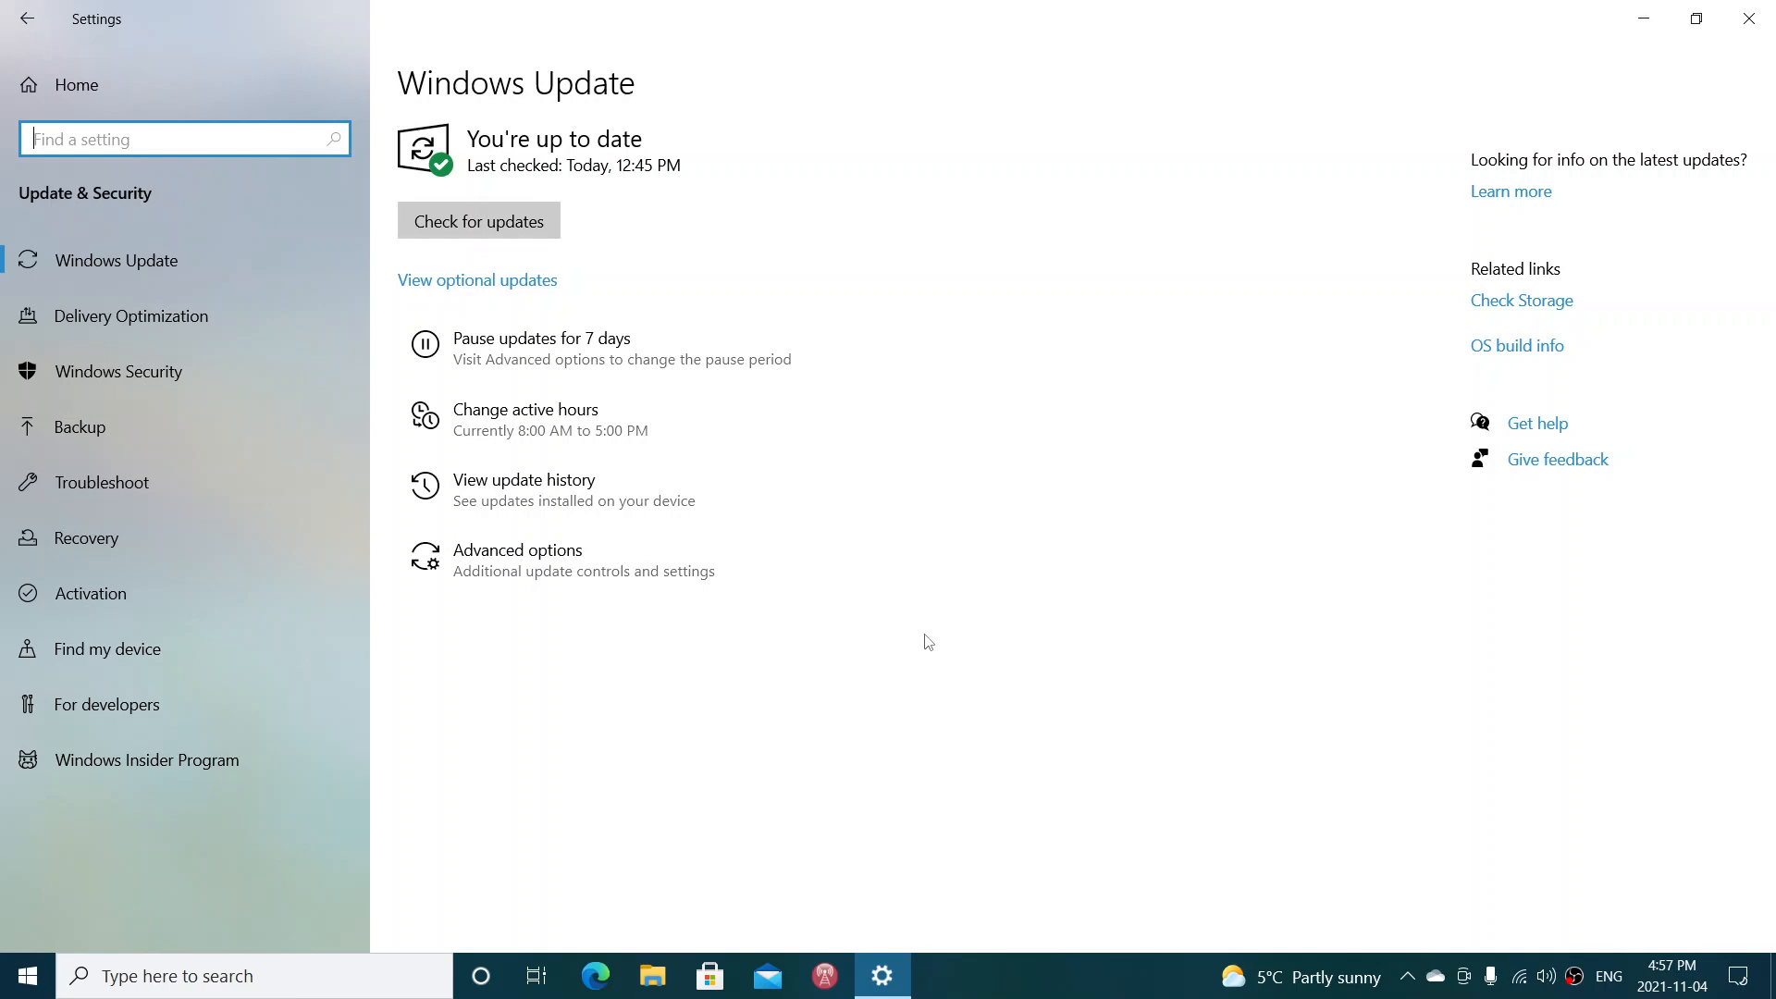
pyautogui.moveTo(1040, 537)
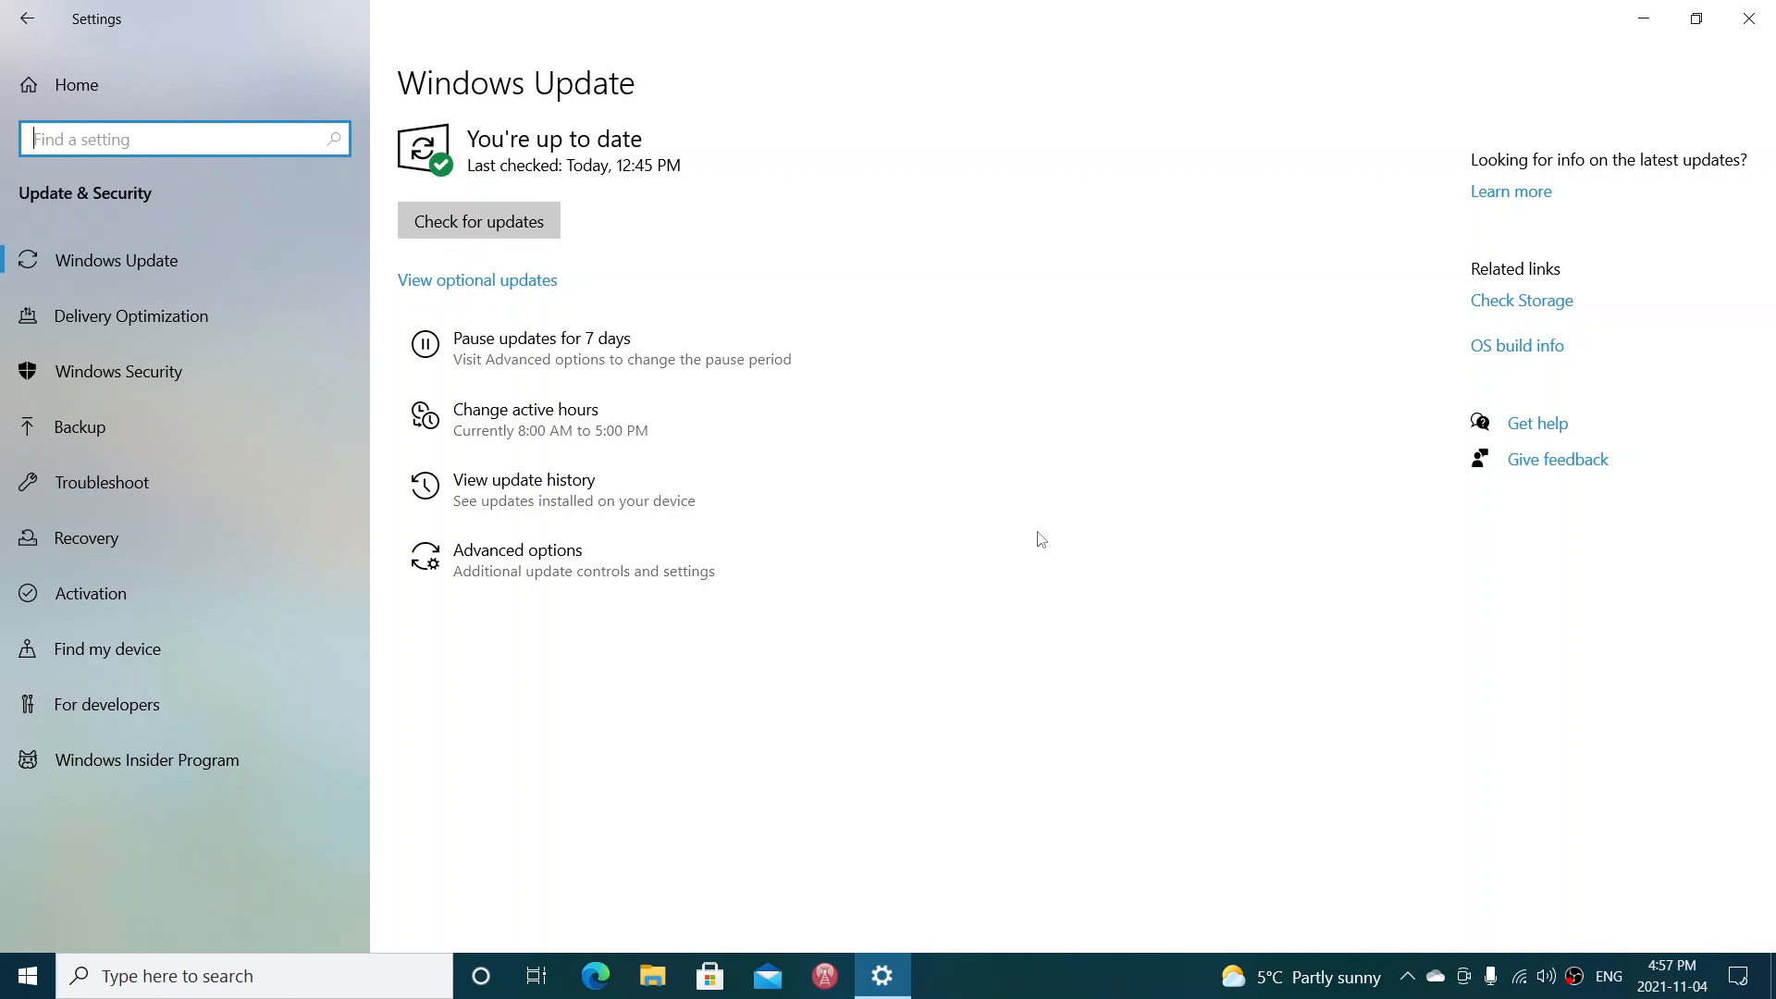
pyautogui.moveTo(1748, 17)
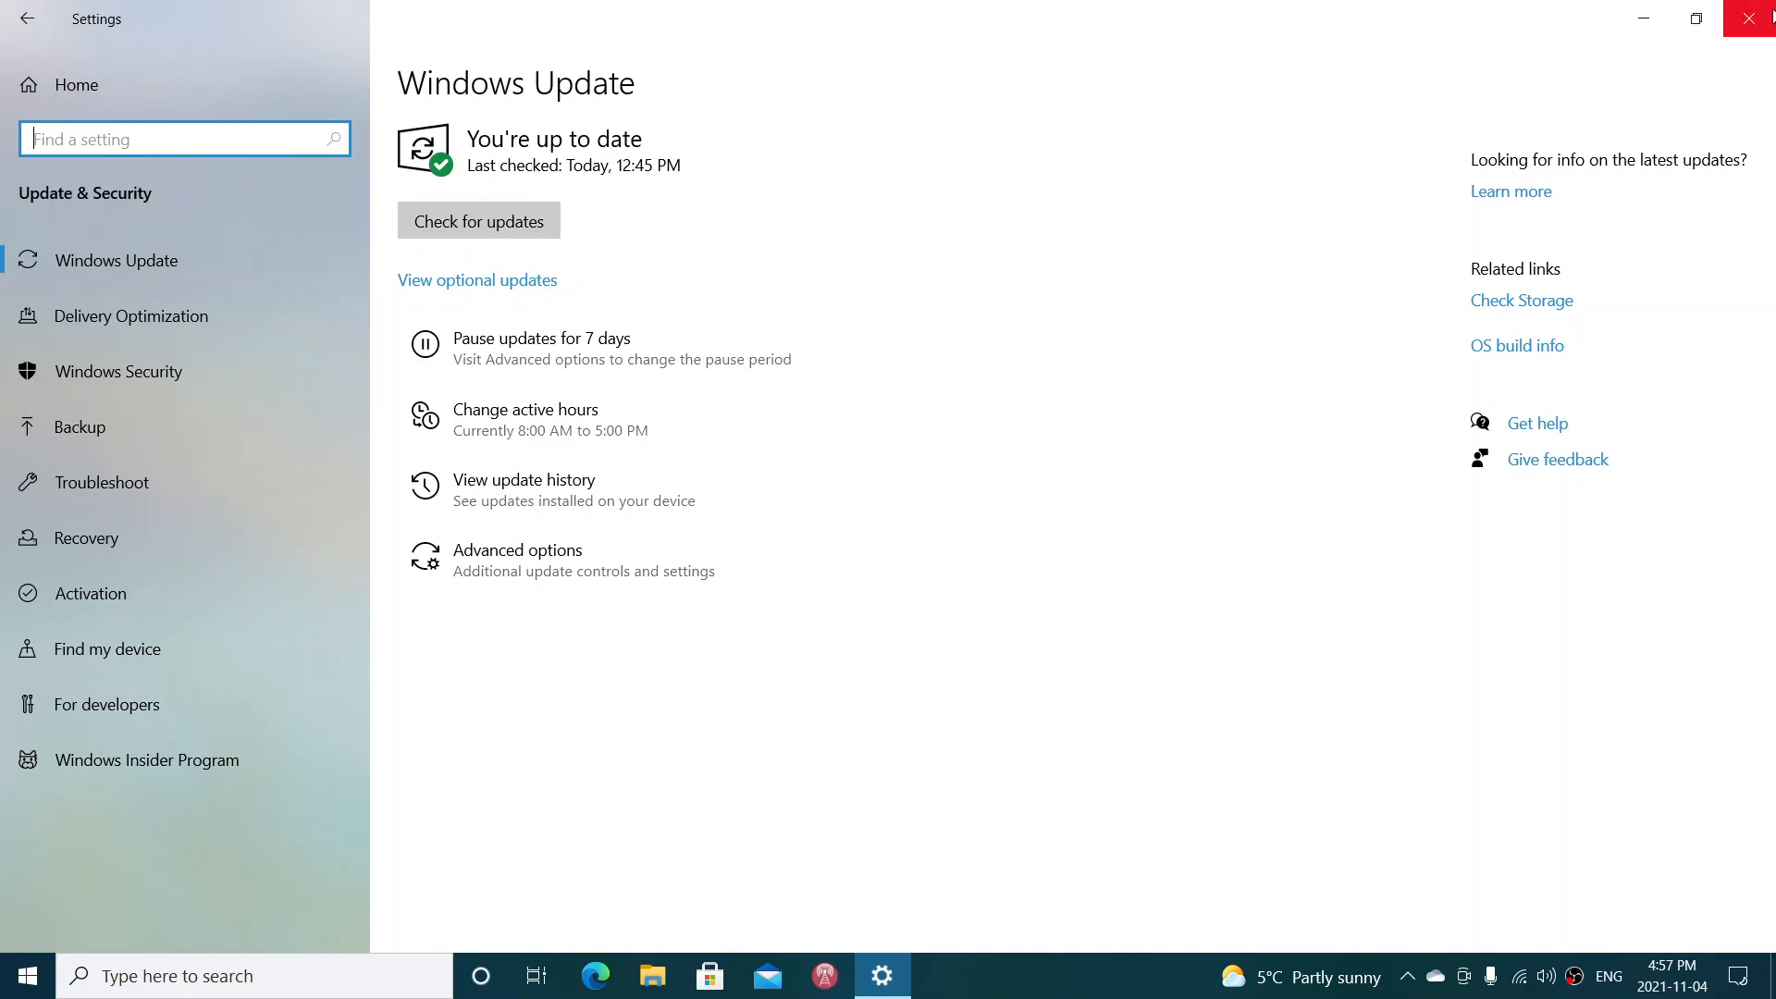
pyautogui.click(1746, 18)
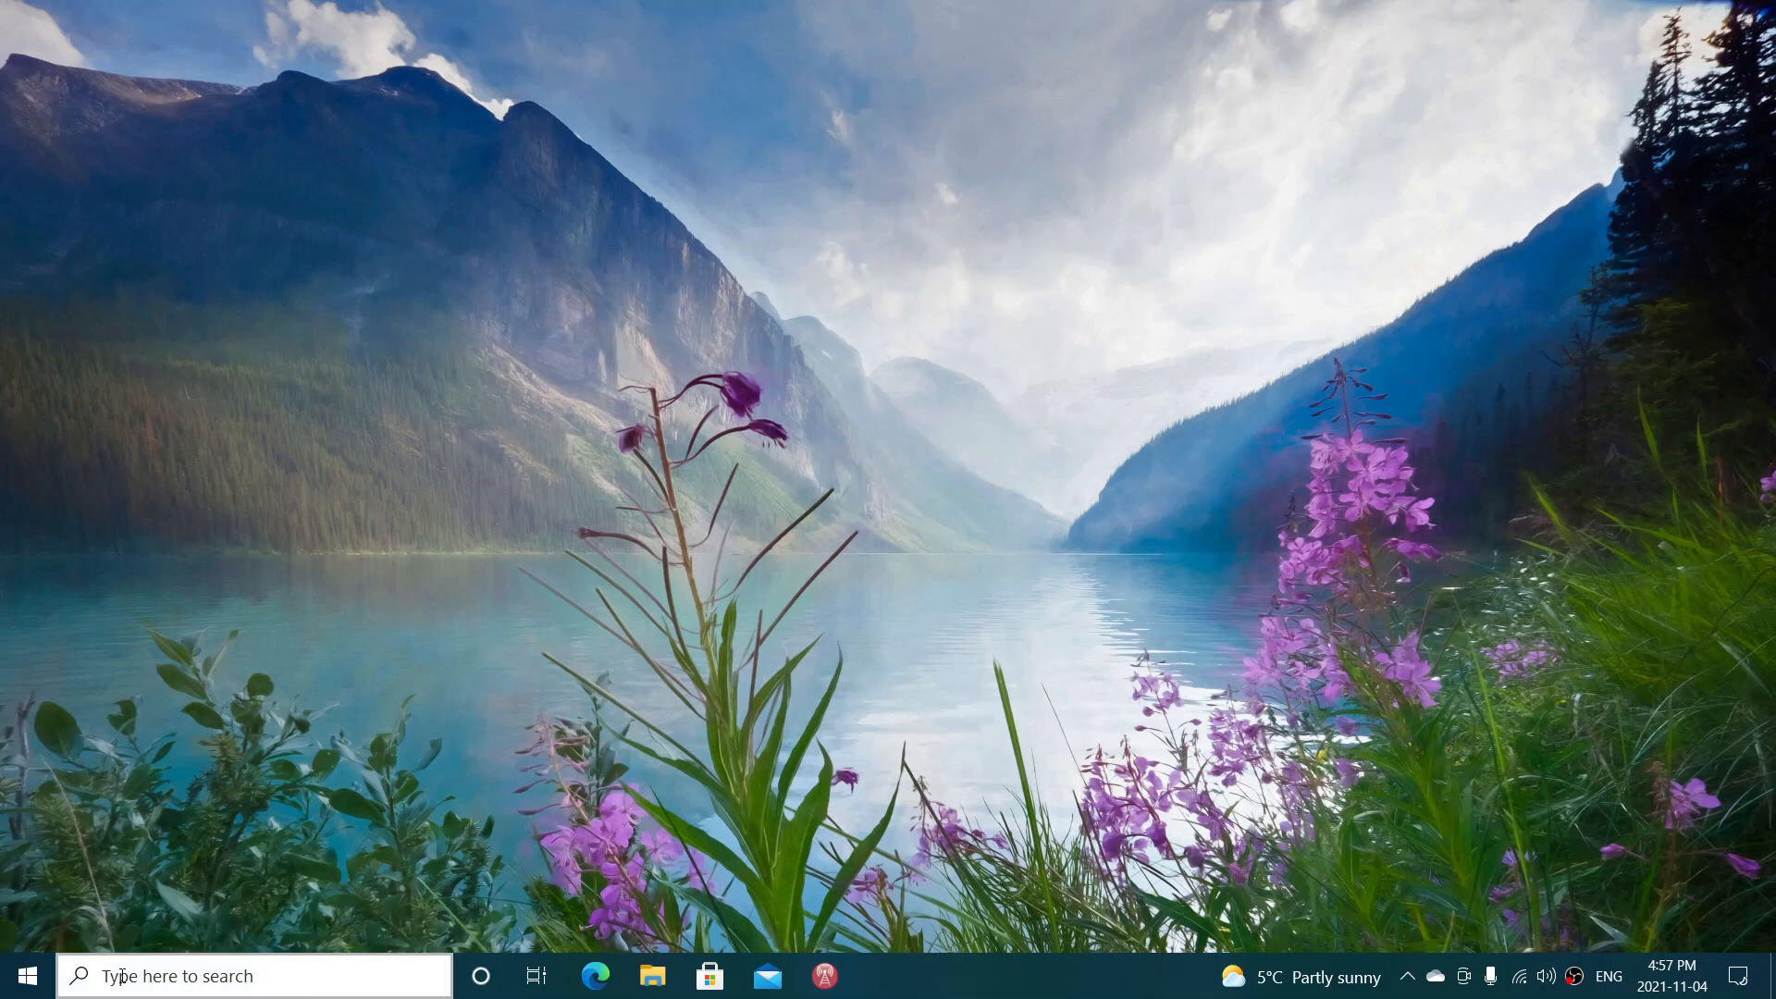
pyautogui.click(29, 975)
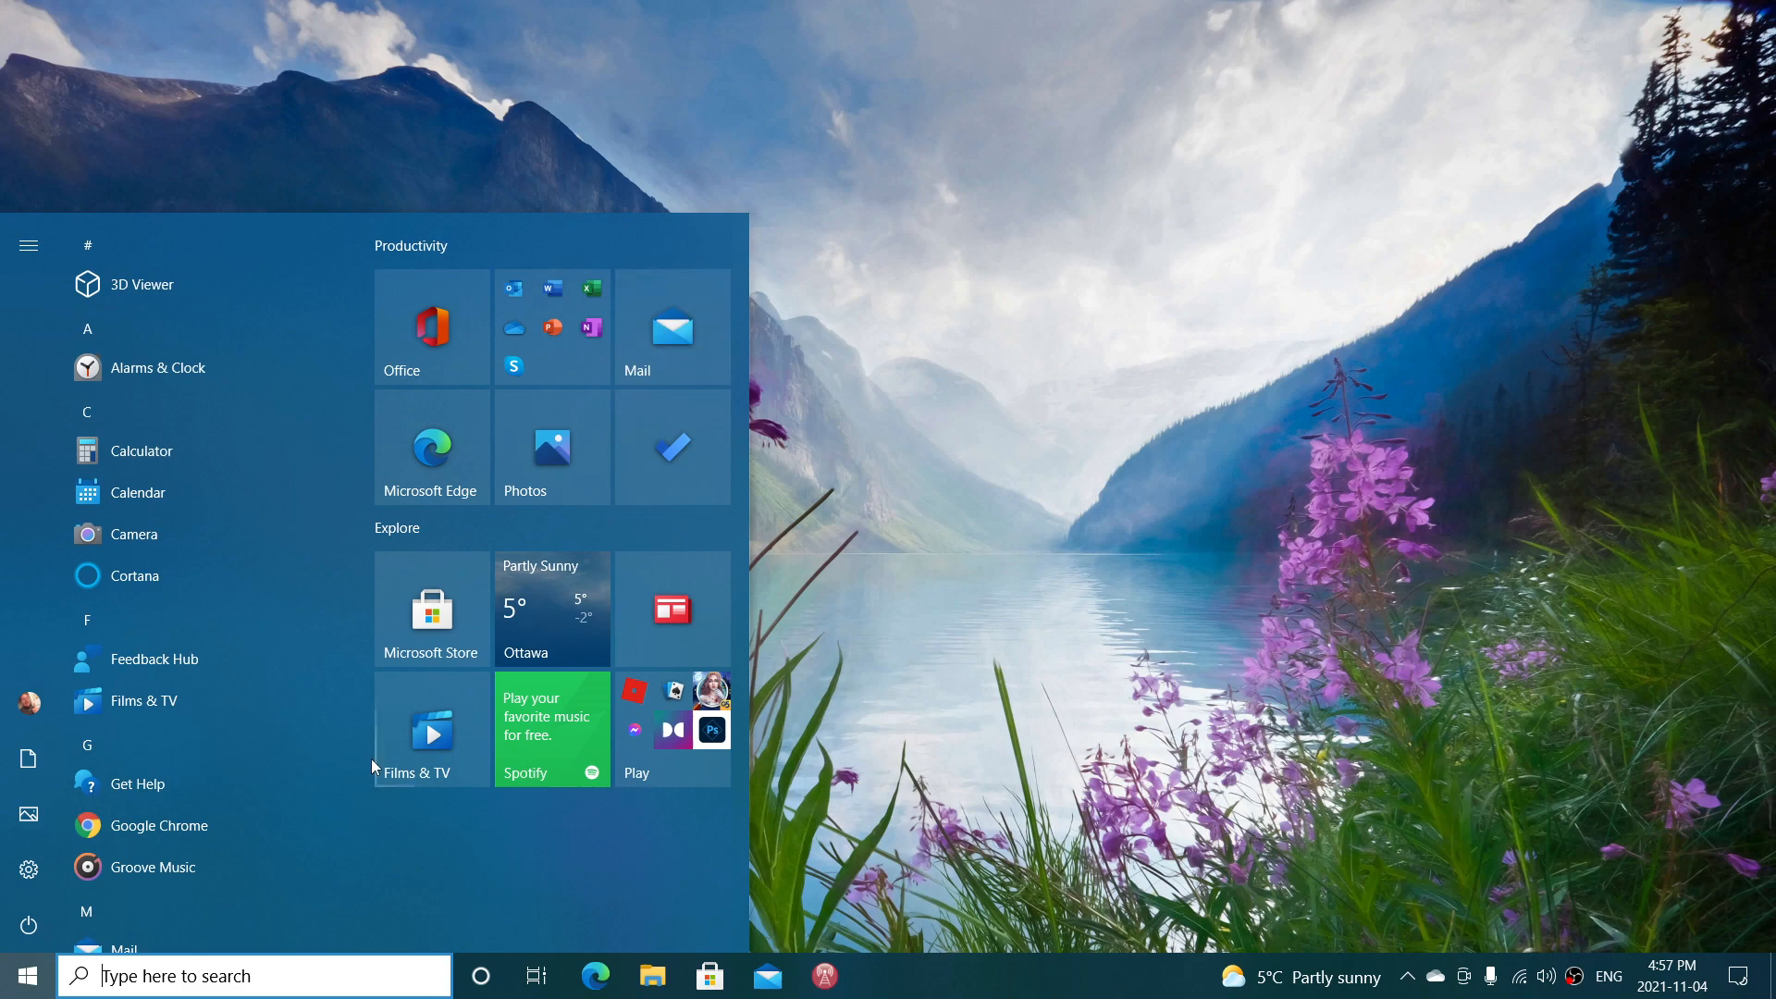
pyautogui.click(27, 869)
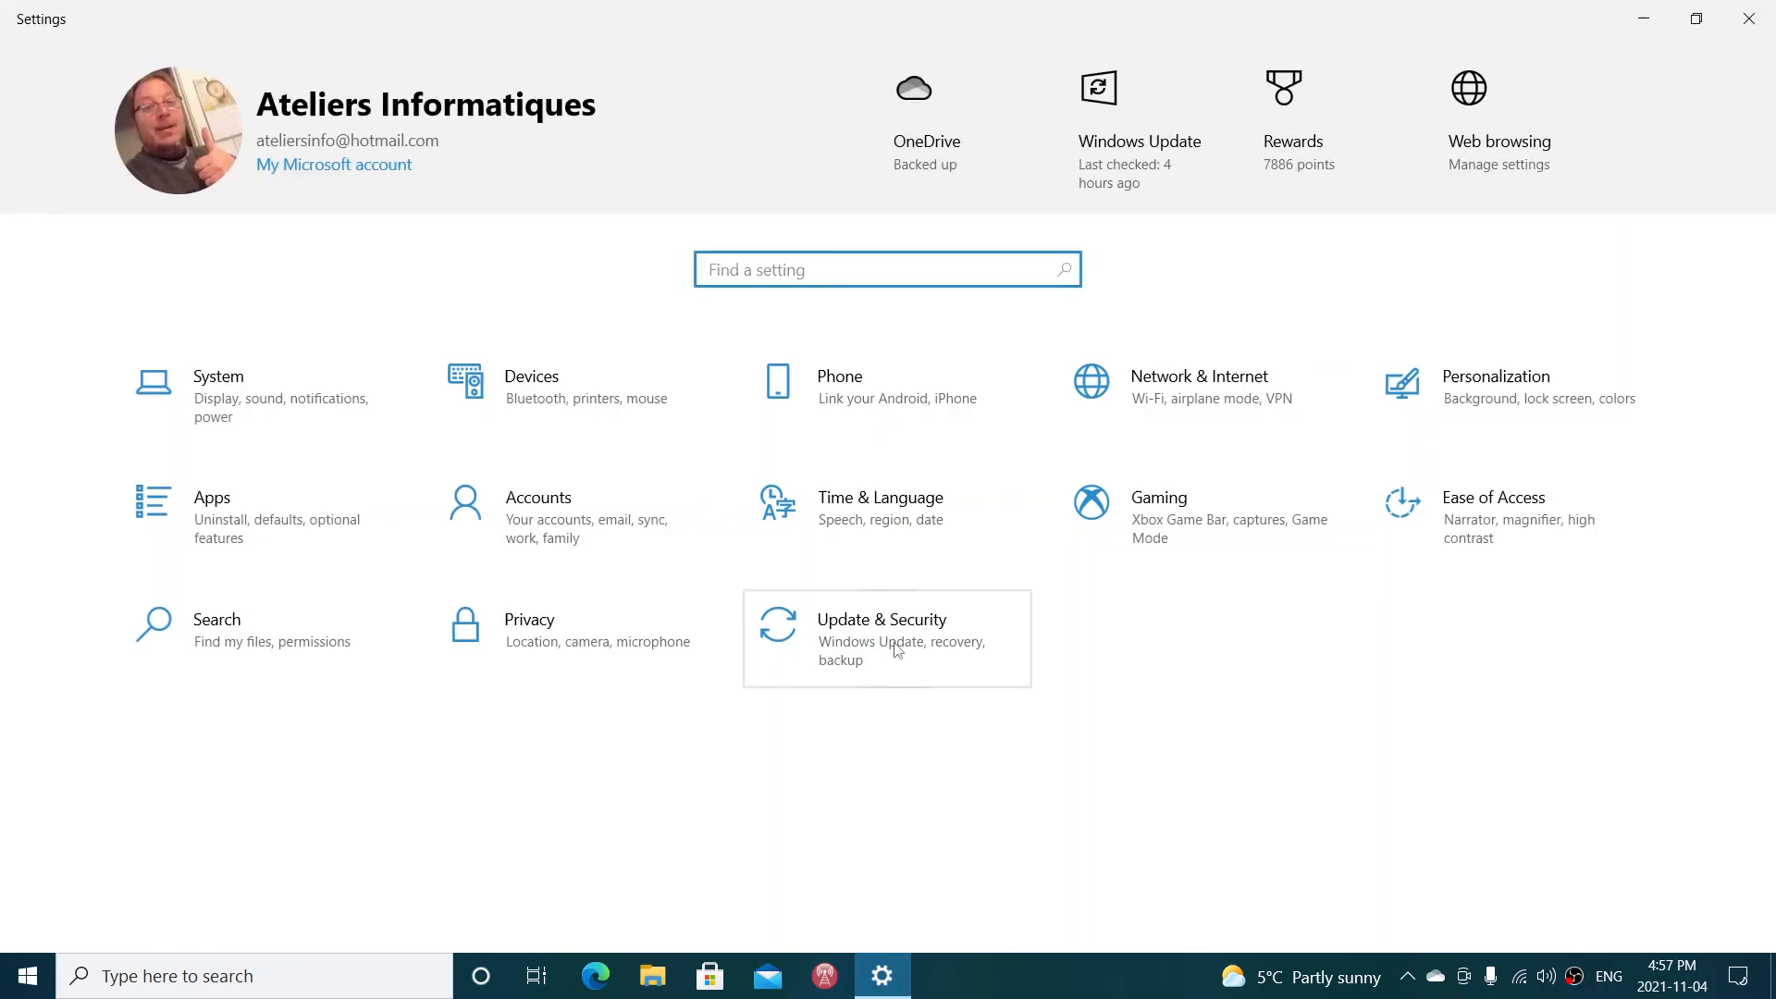
pyautogui.click(886, 638)
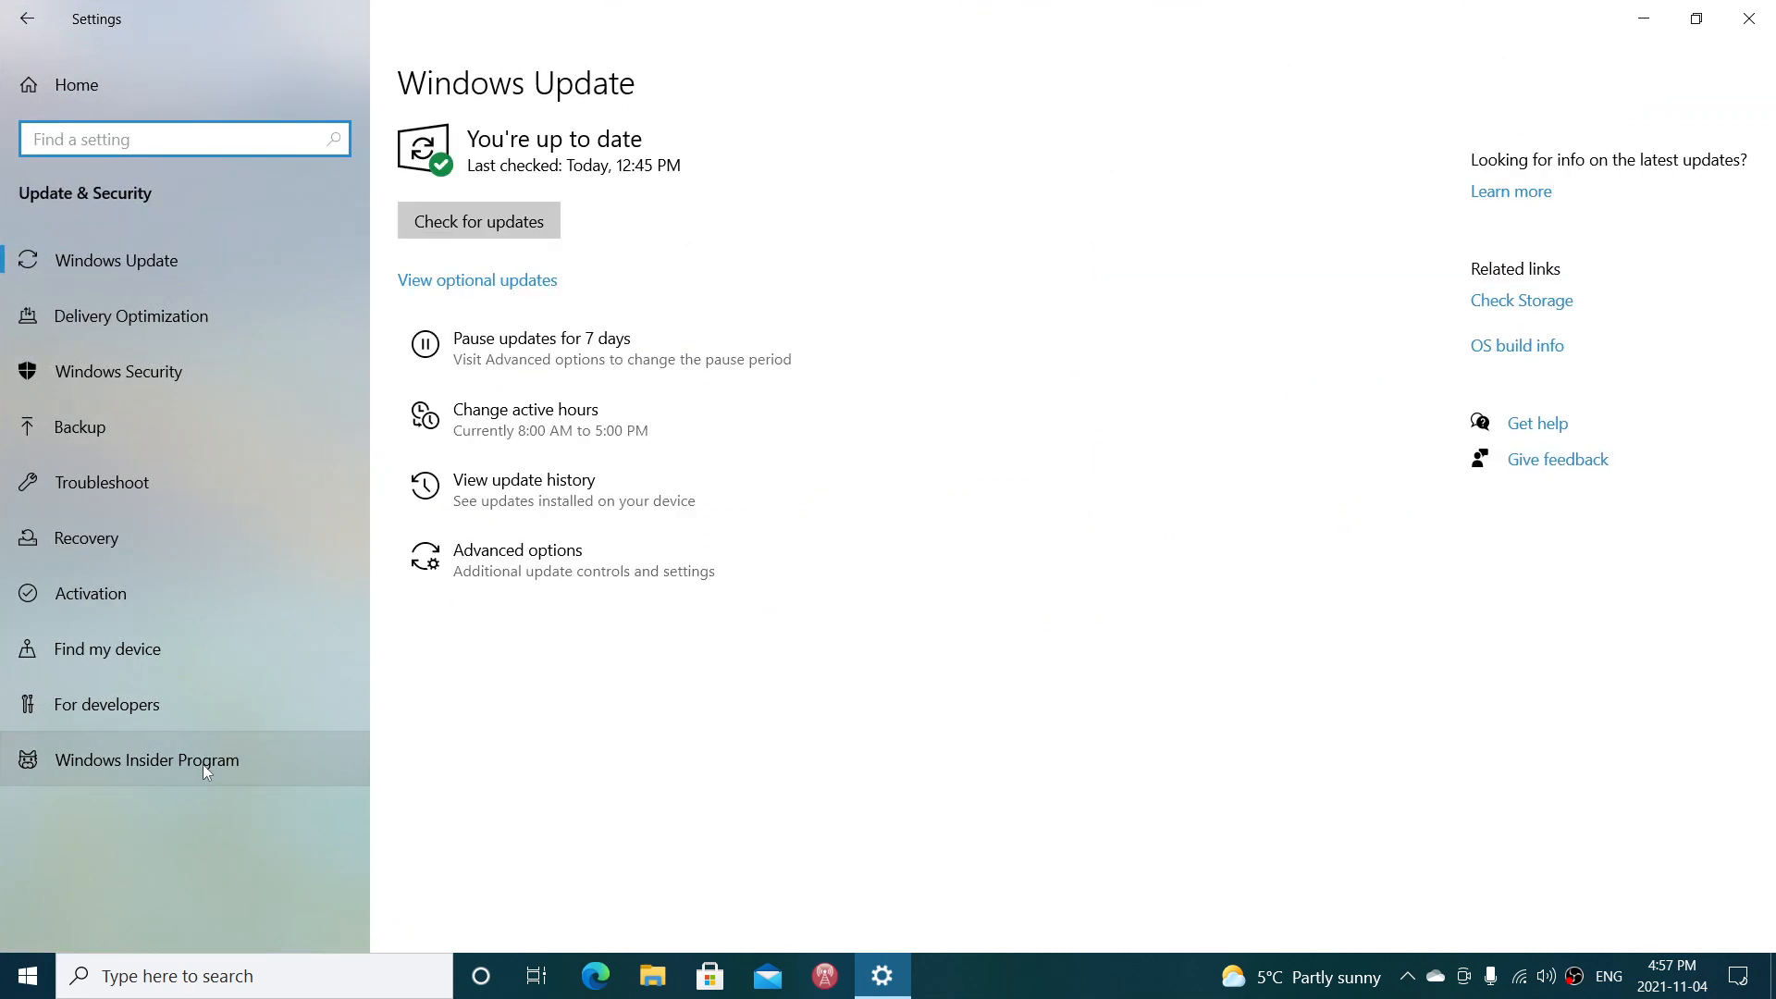
# Switch to the Windows Insider Program page from the sidebar.
pyautogui.click(146, 759)
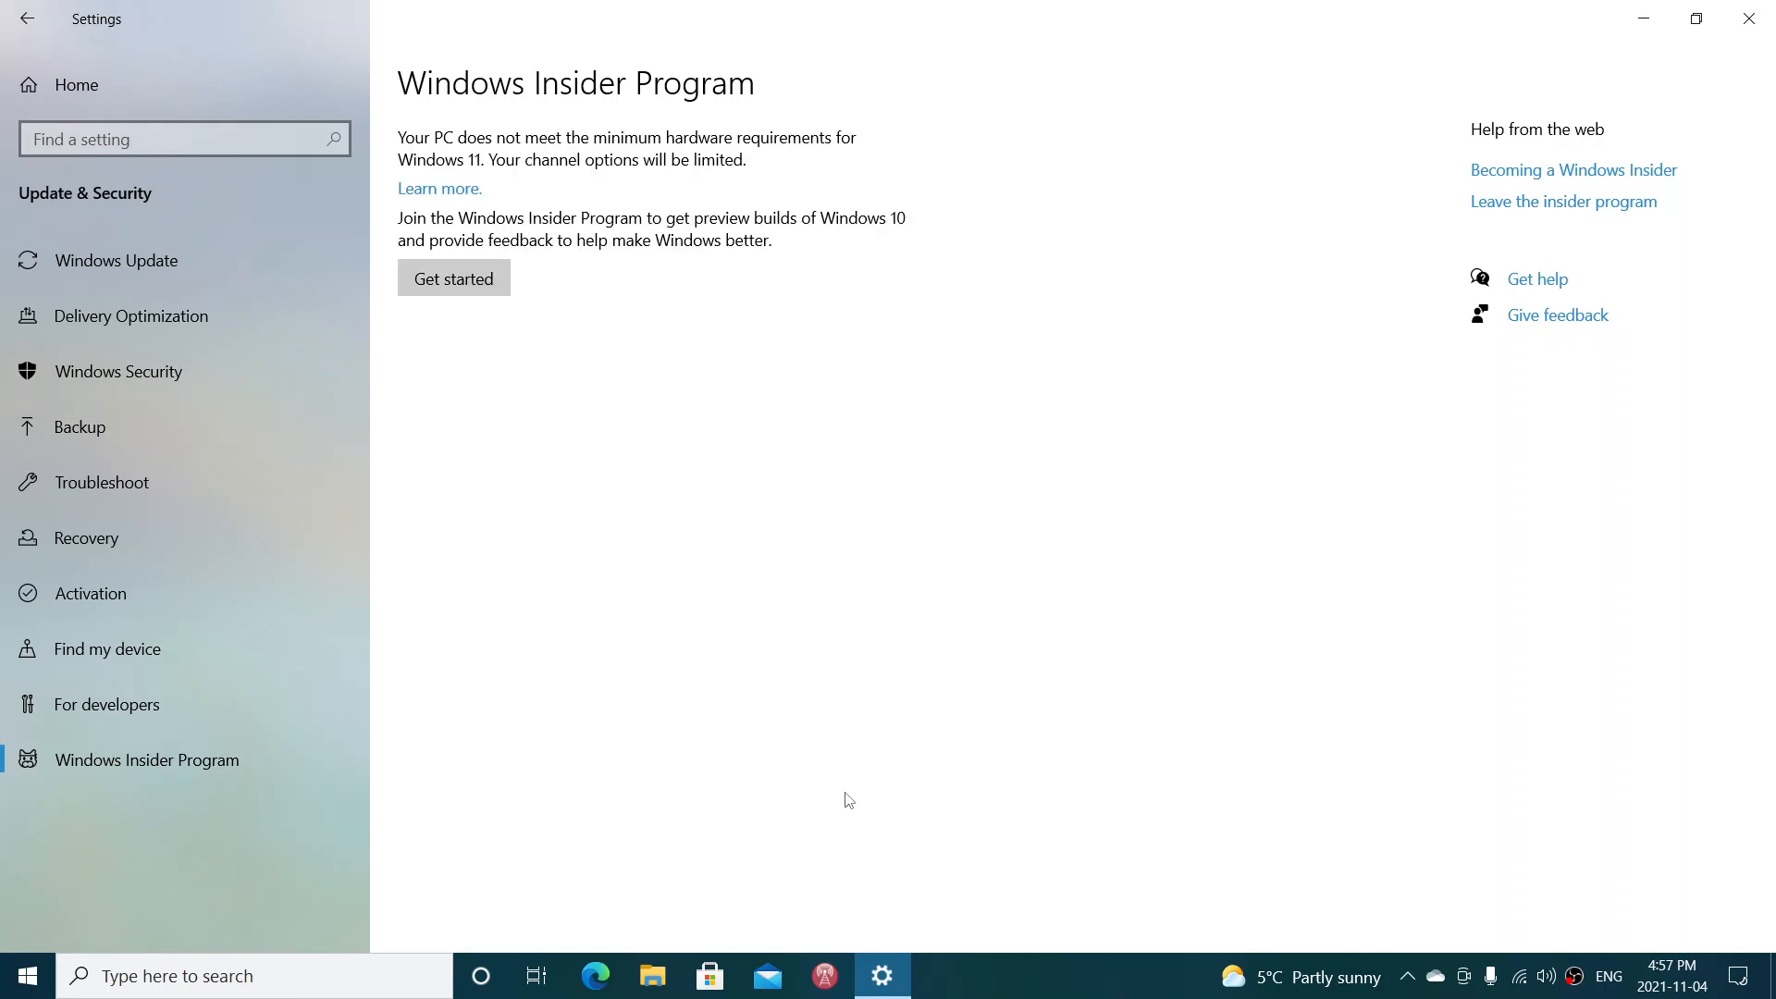
pyautogui.moveTo(481, 150)
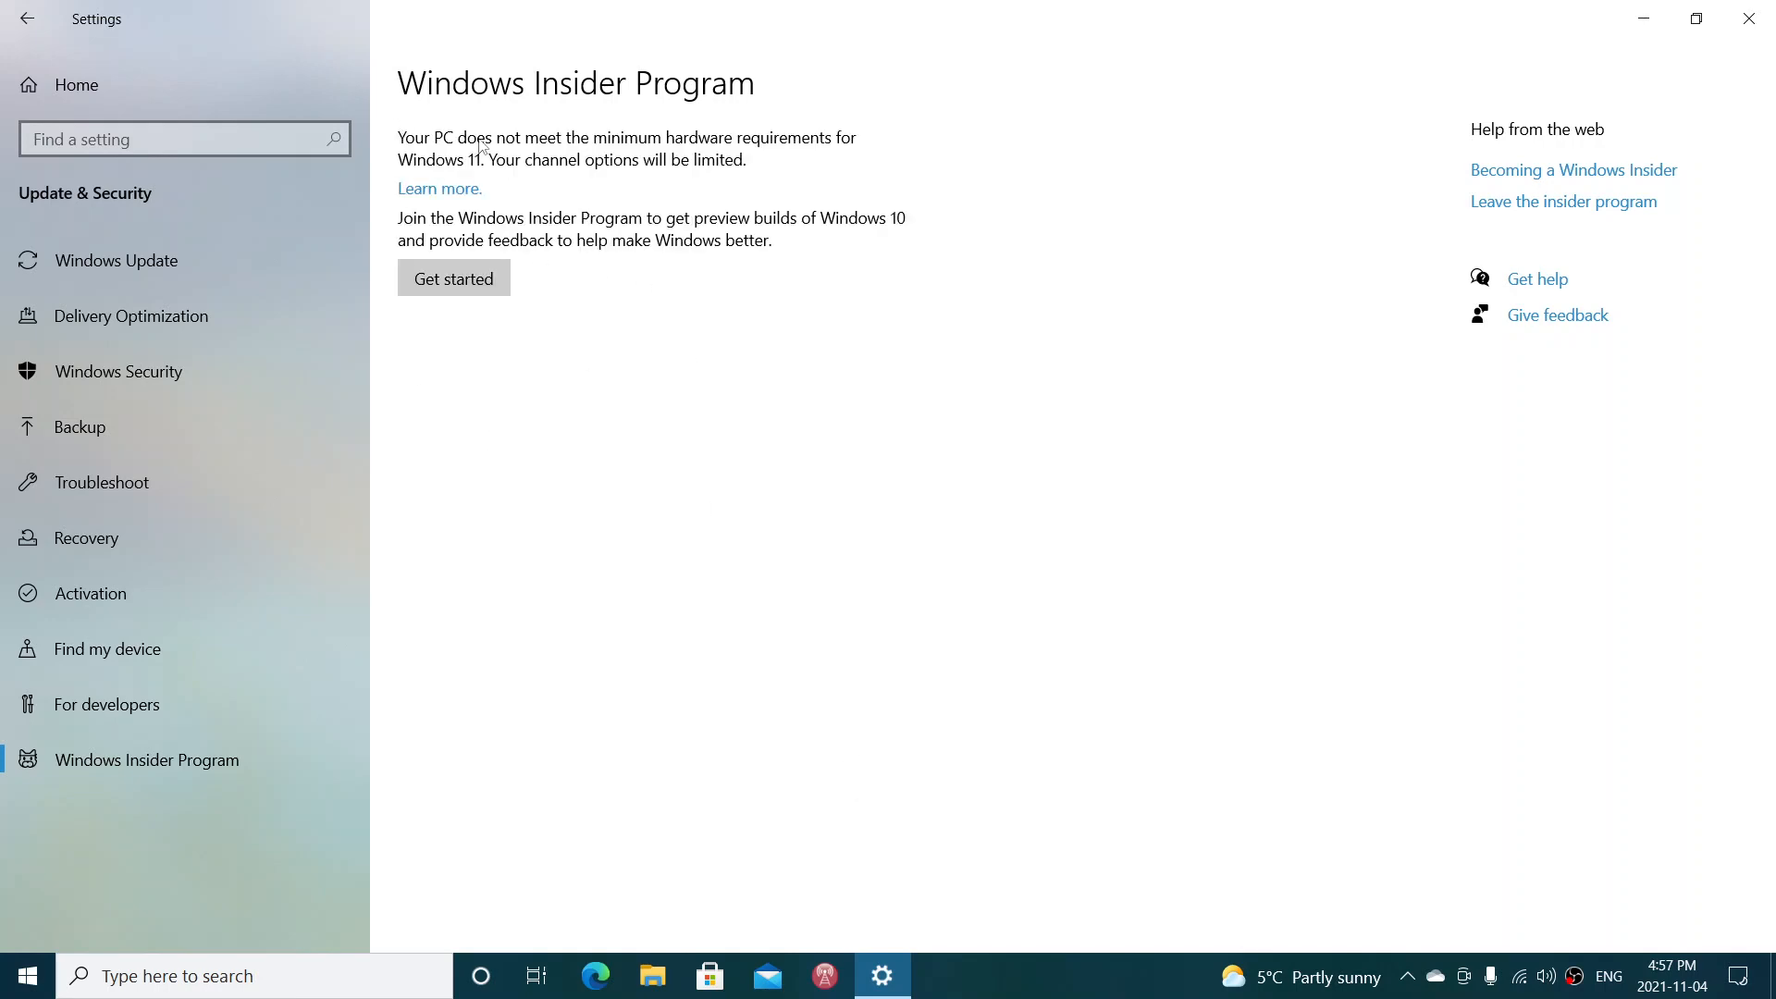
pyautogui.moveTo(954, 707)
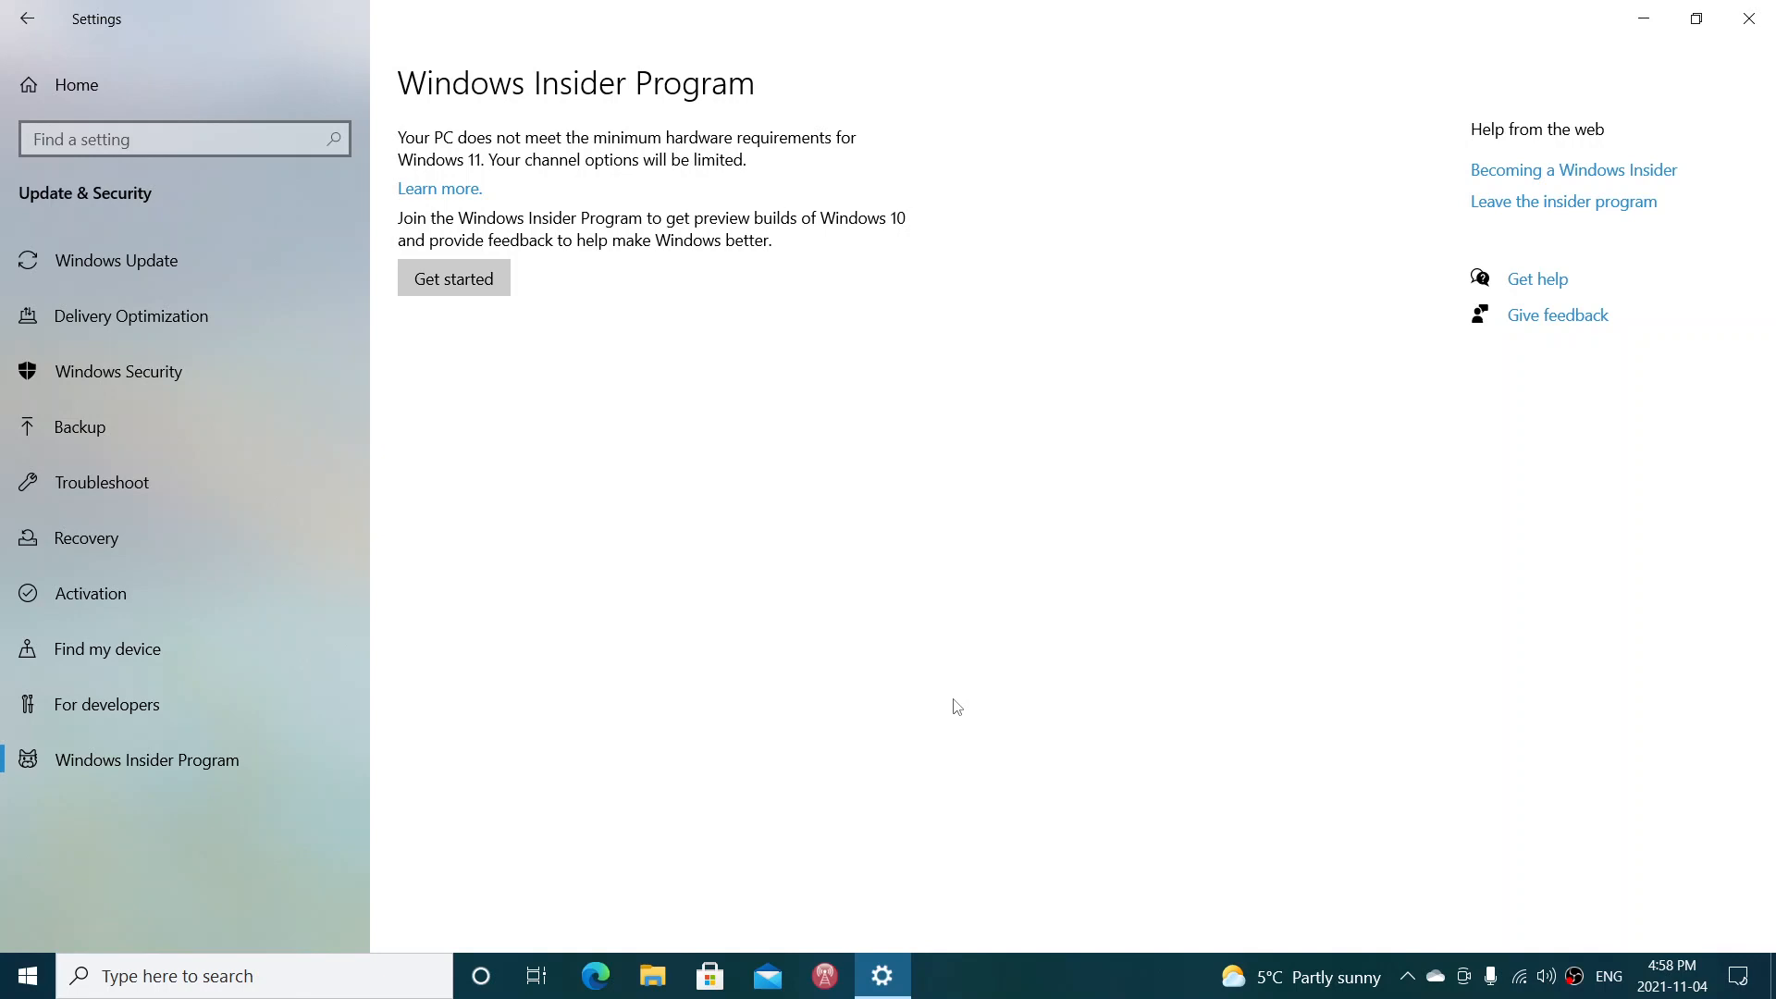
pyautogui.moveTo(710, 468)
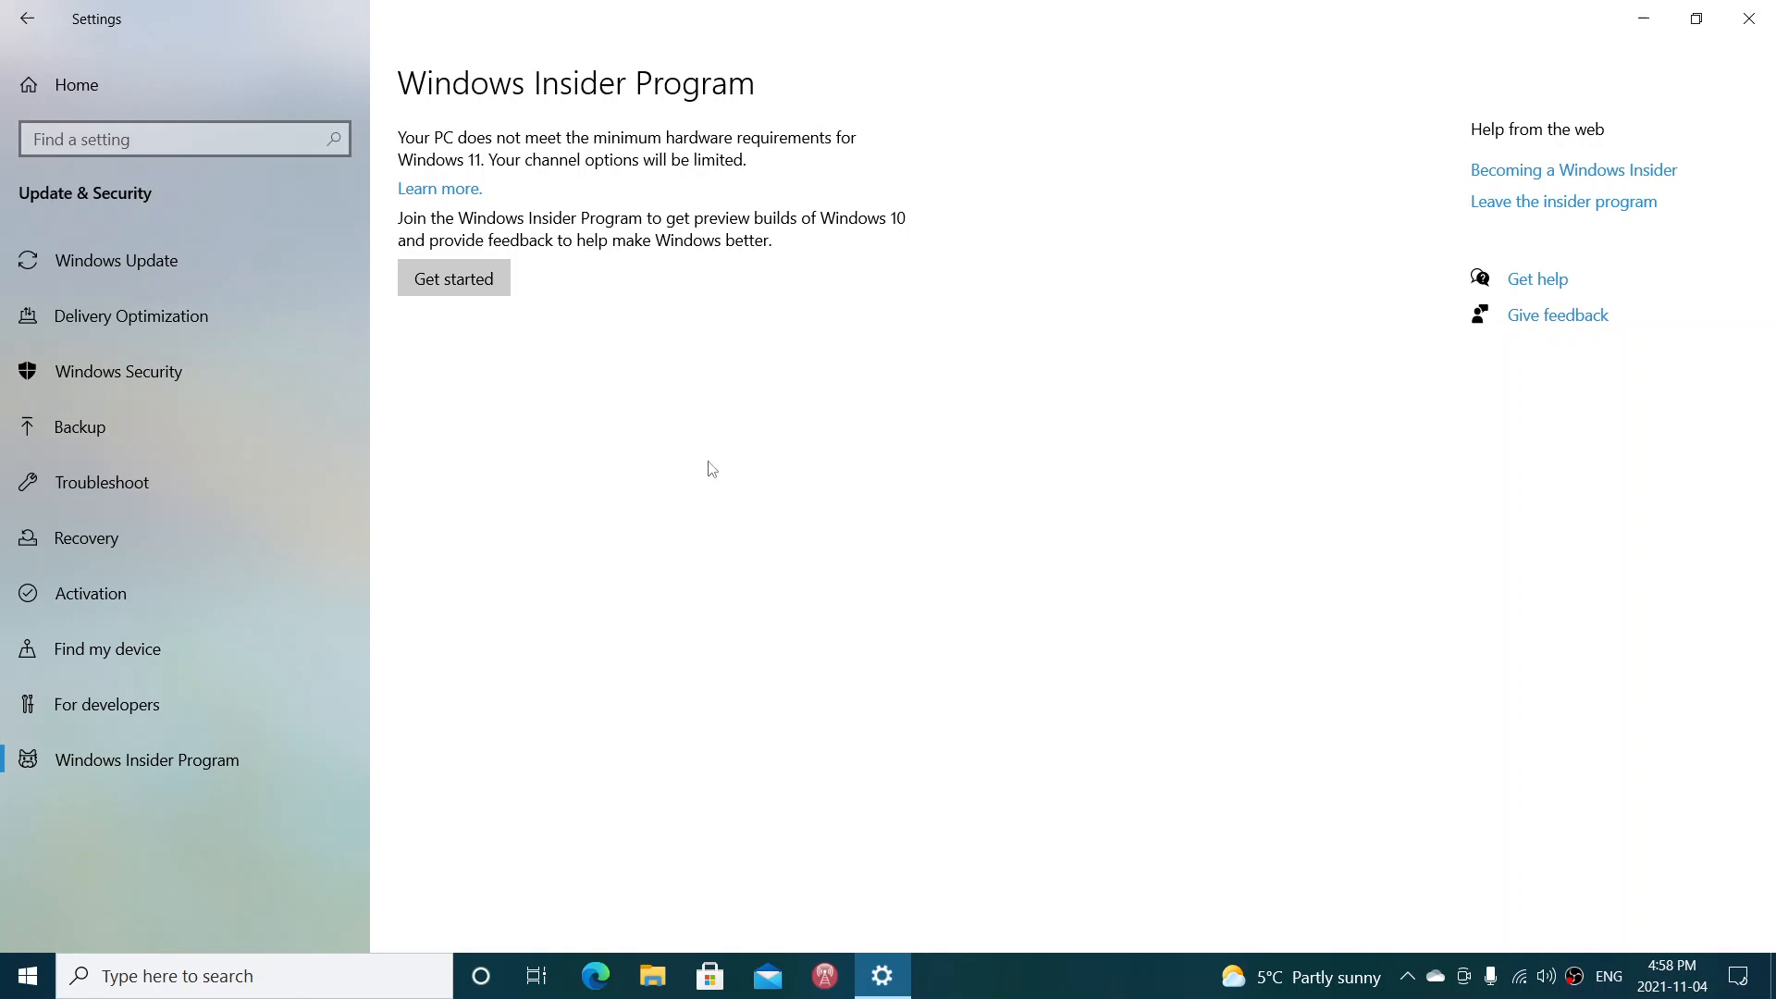
pyautogui.moveTo(1695, 19)
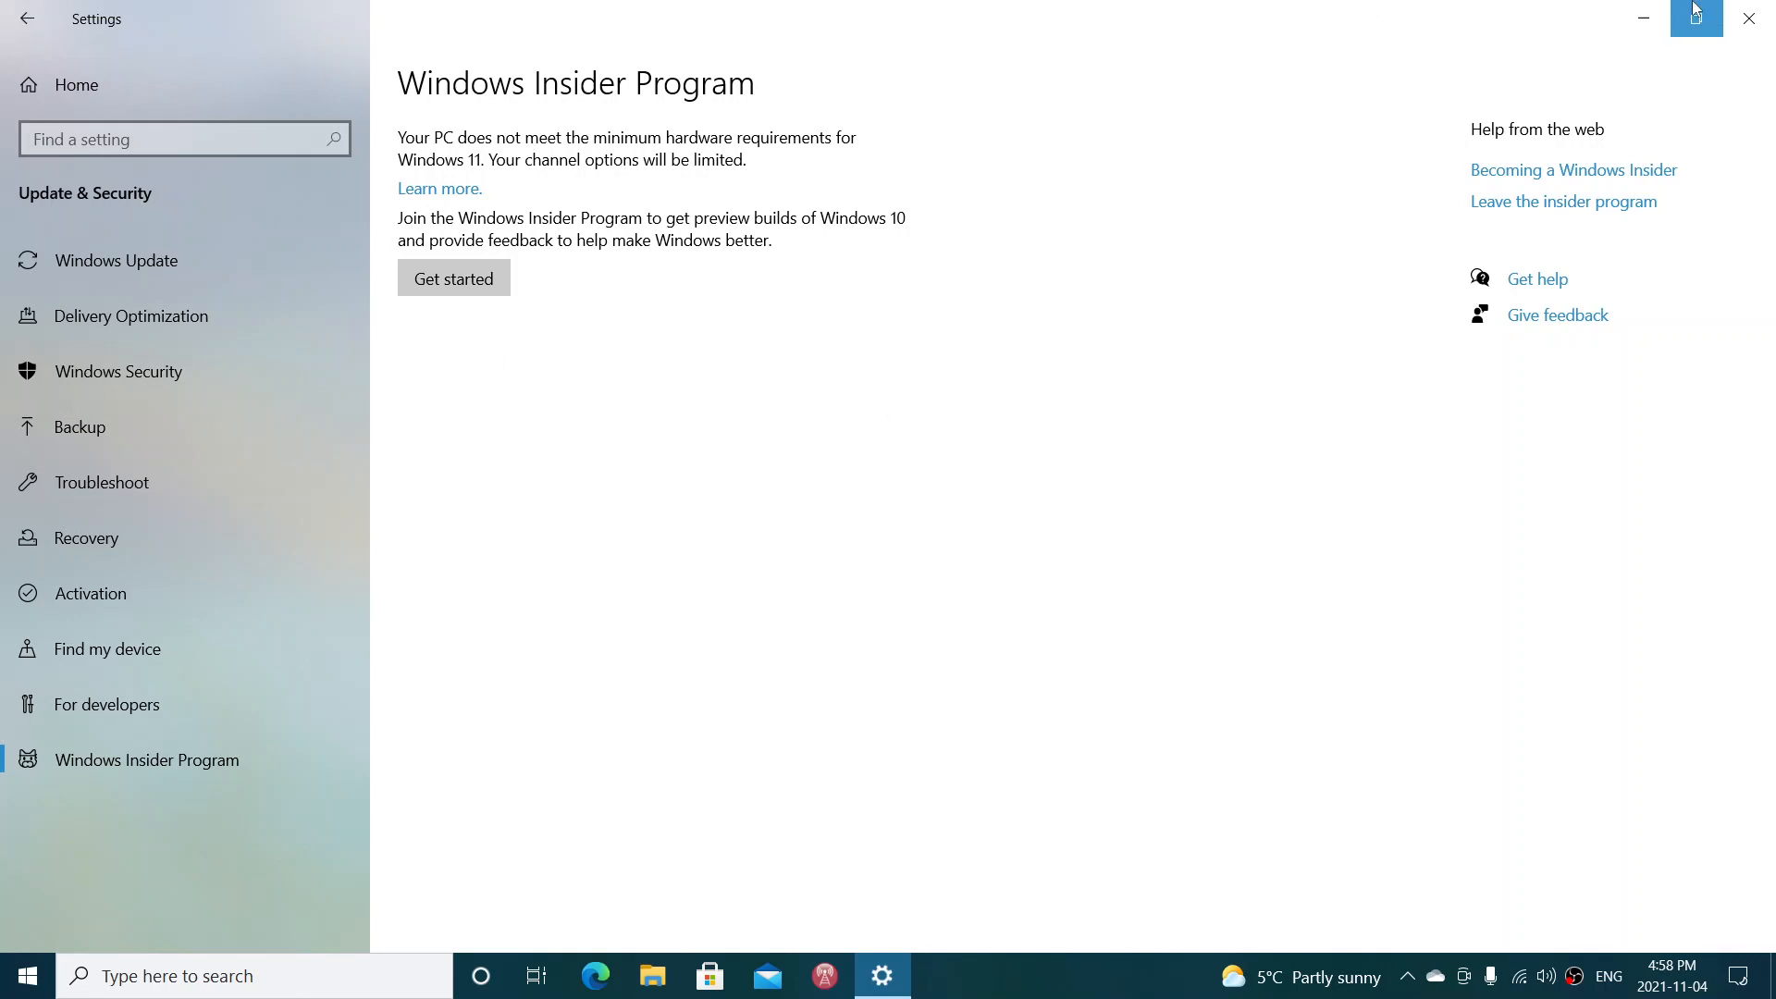
# Close Settings back to the desktop and reopen the Start menu.
pyautogui.click(1746, 20)
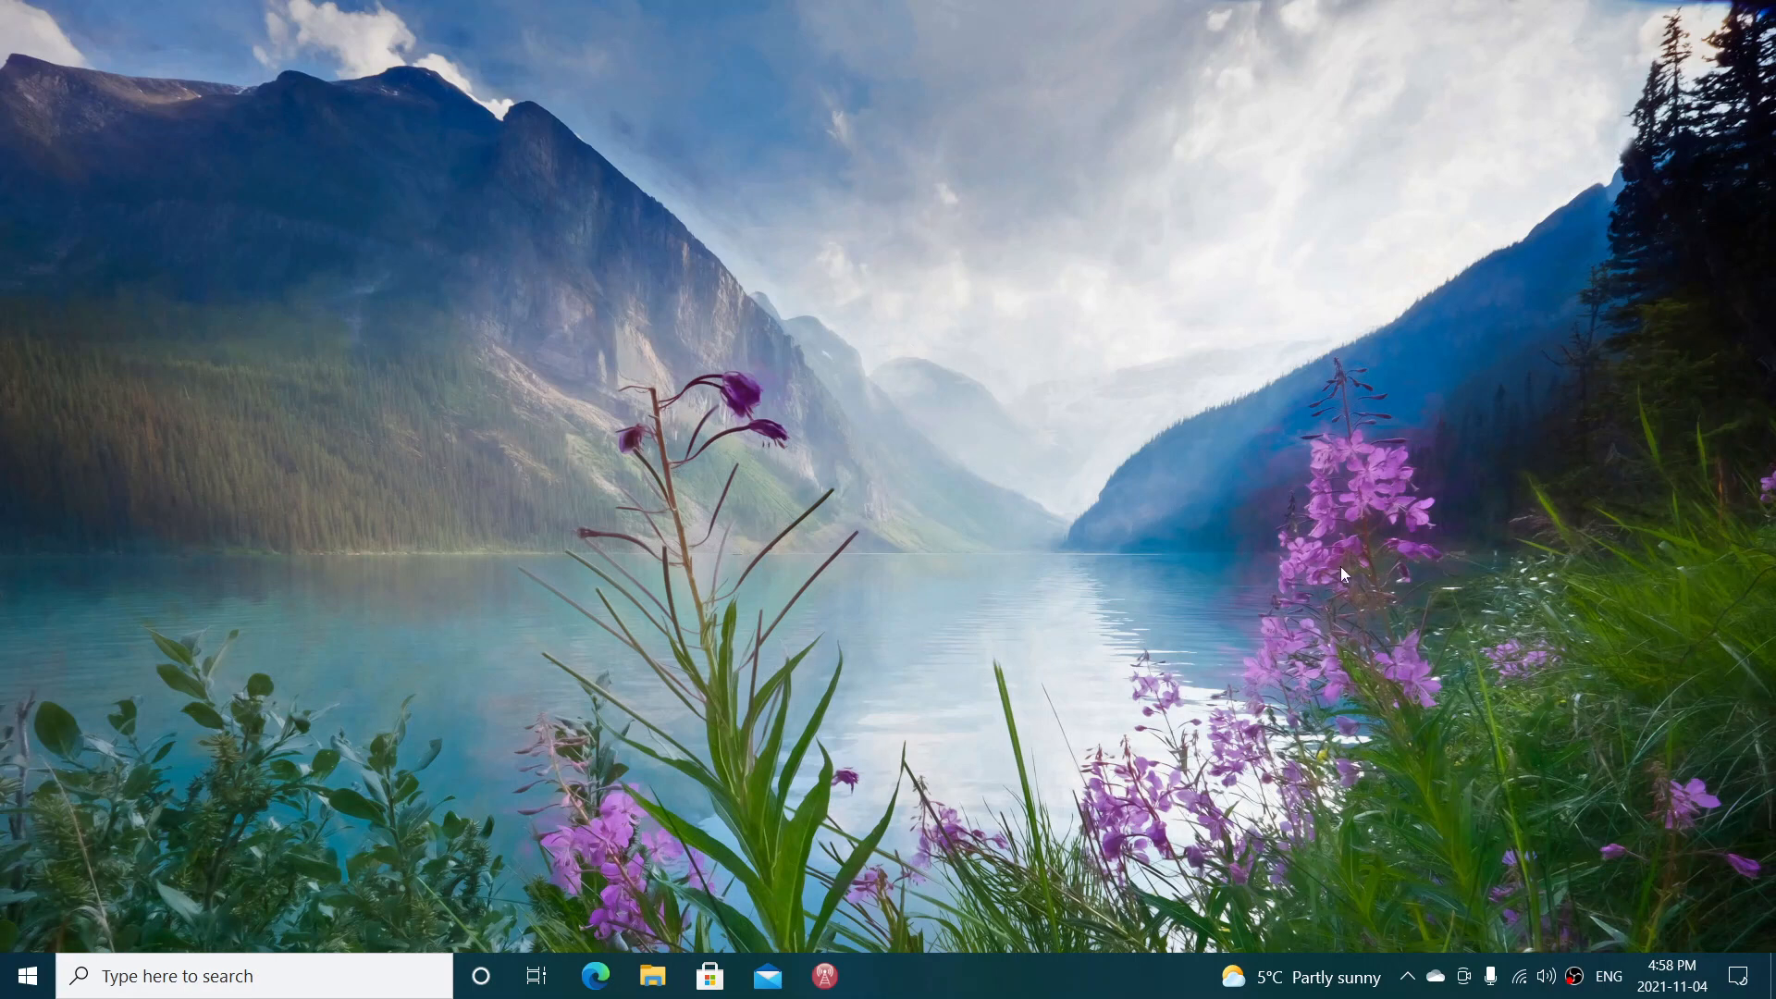
pyautogui.moveTo(1368, 655)
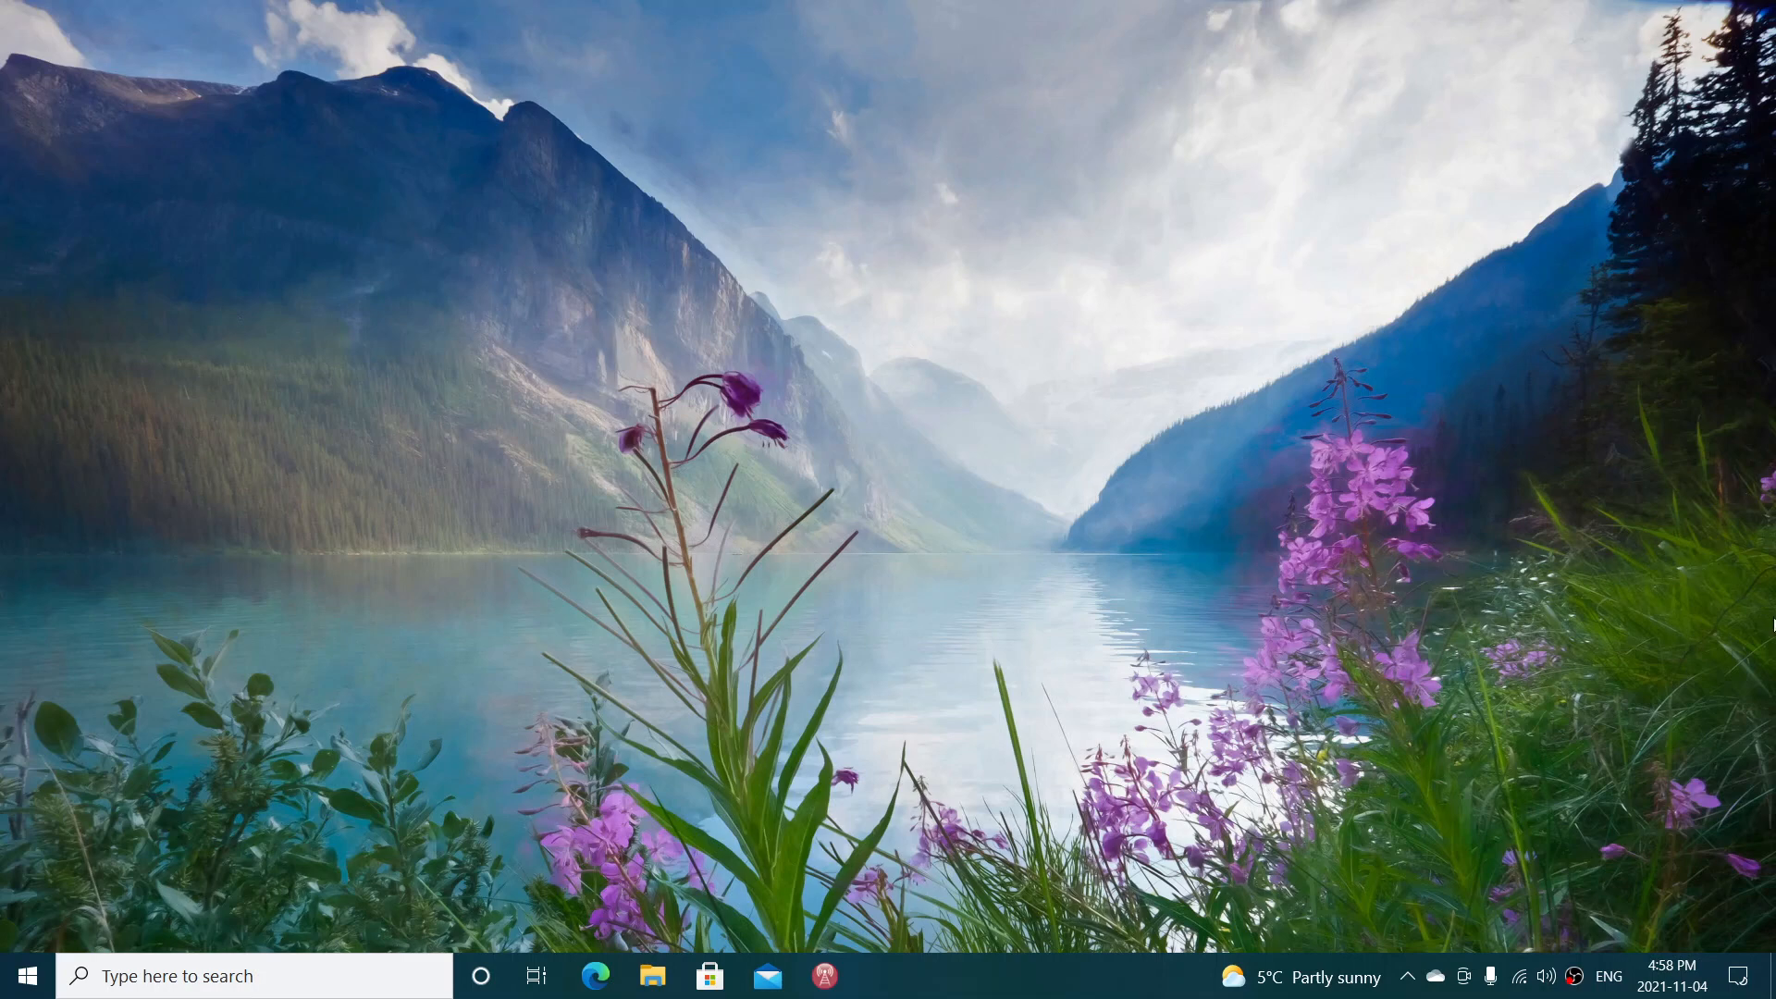
pyautogui.moveTo(1336, 673)
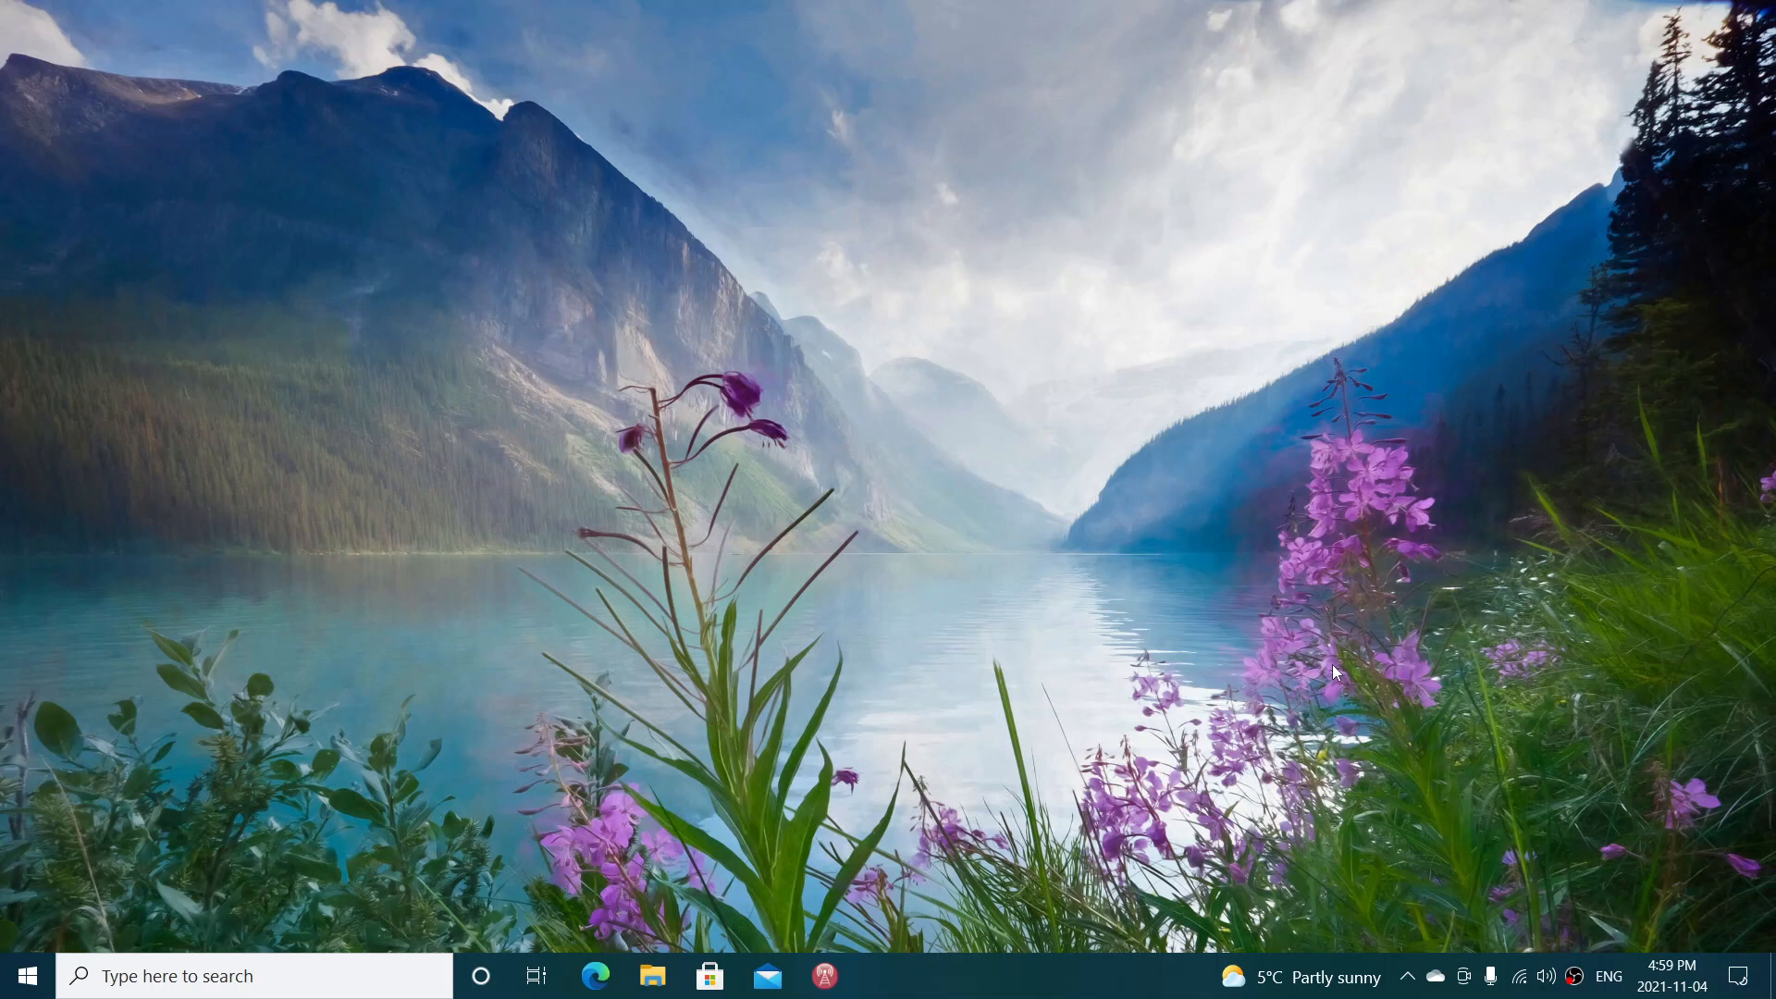
pyautogui.moveTo(422, 672)
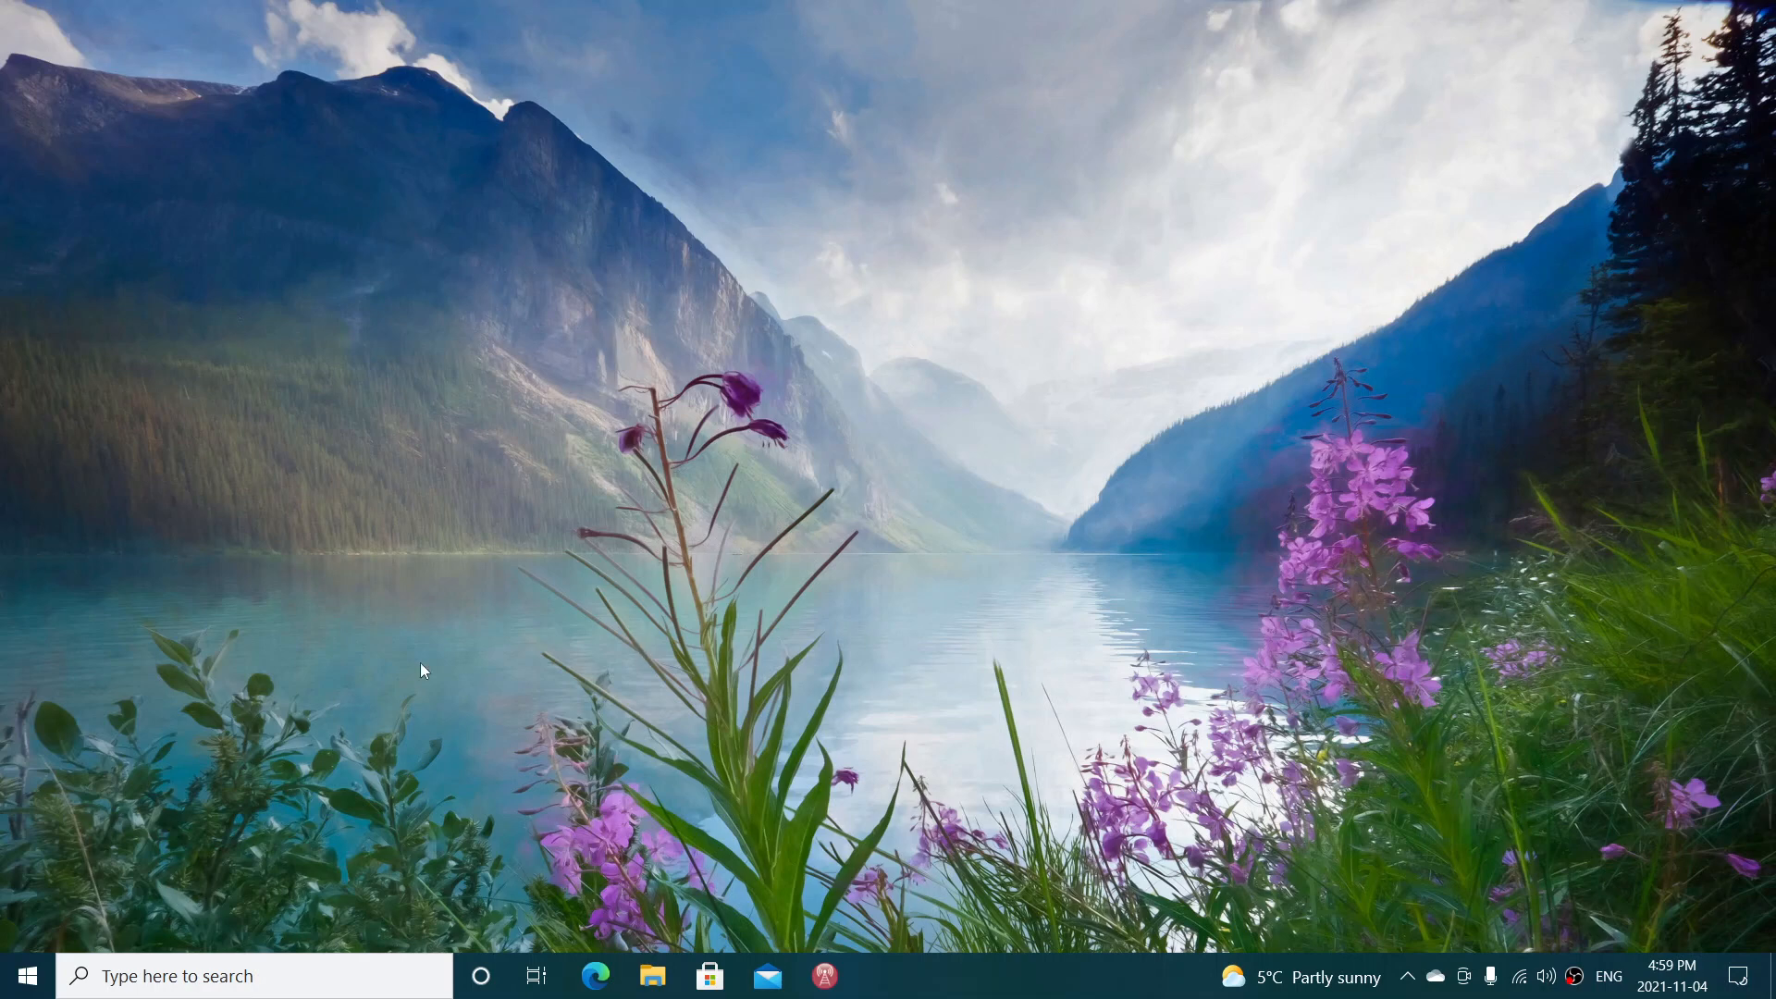
pyautogui.click(28, 975)
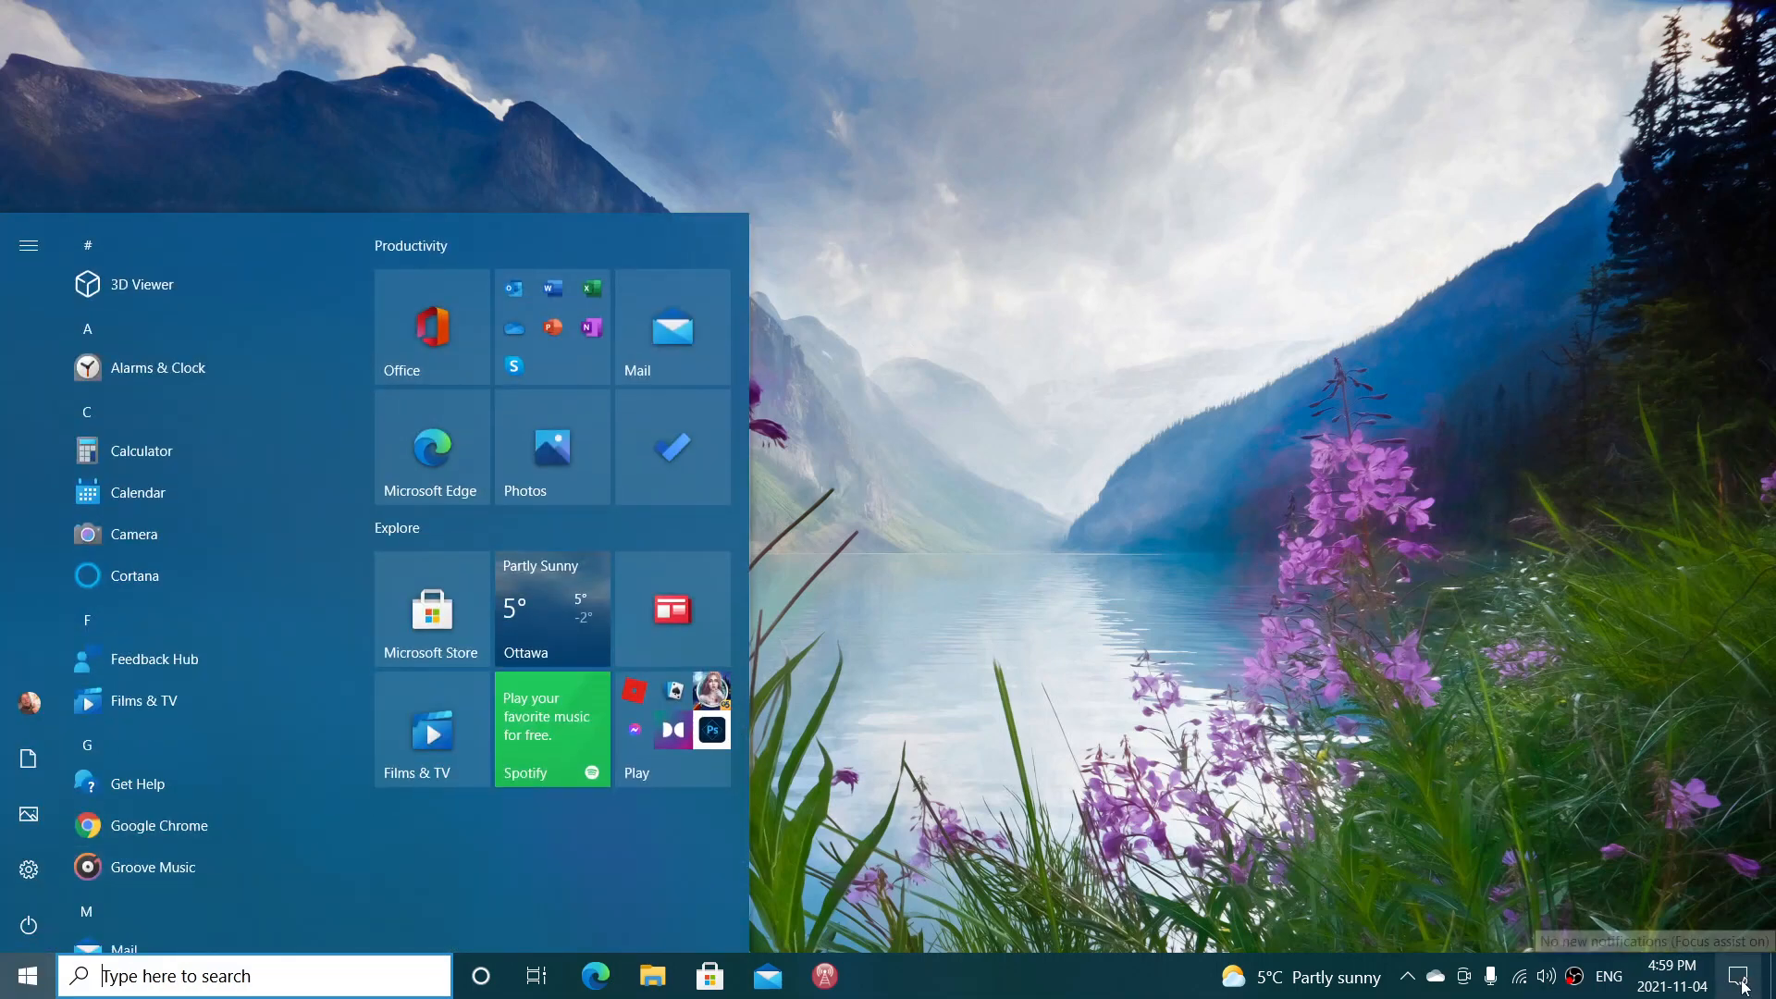
pyautogui.click(1743, 969)
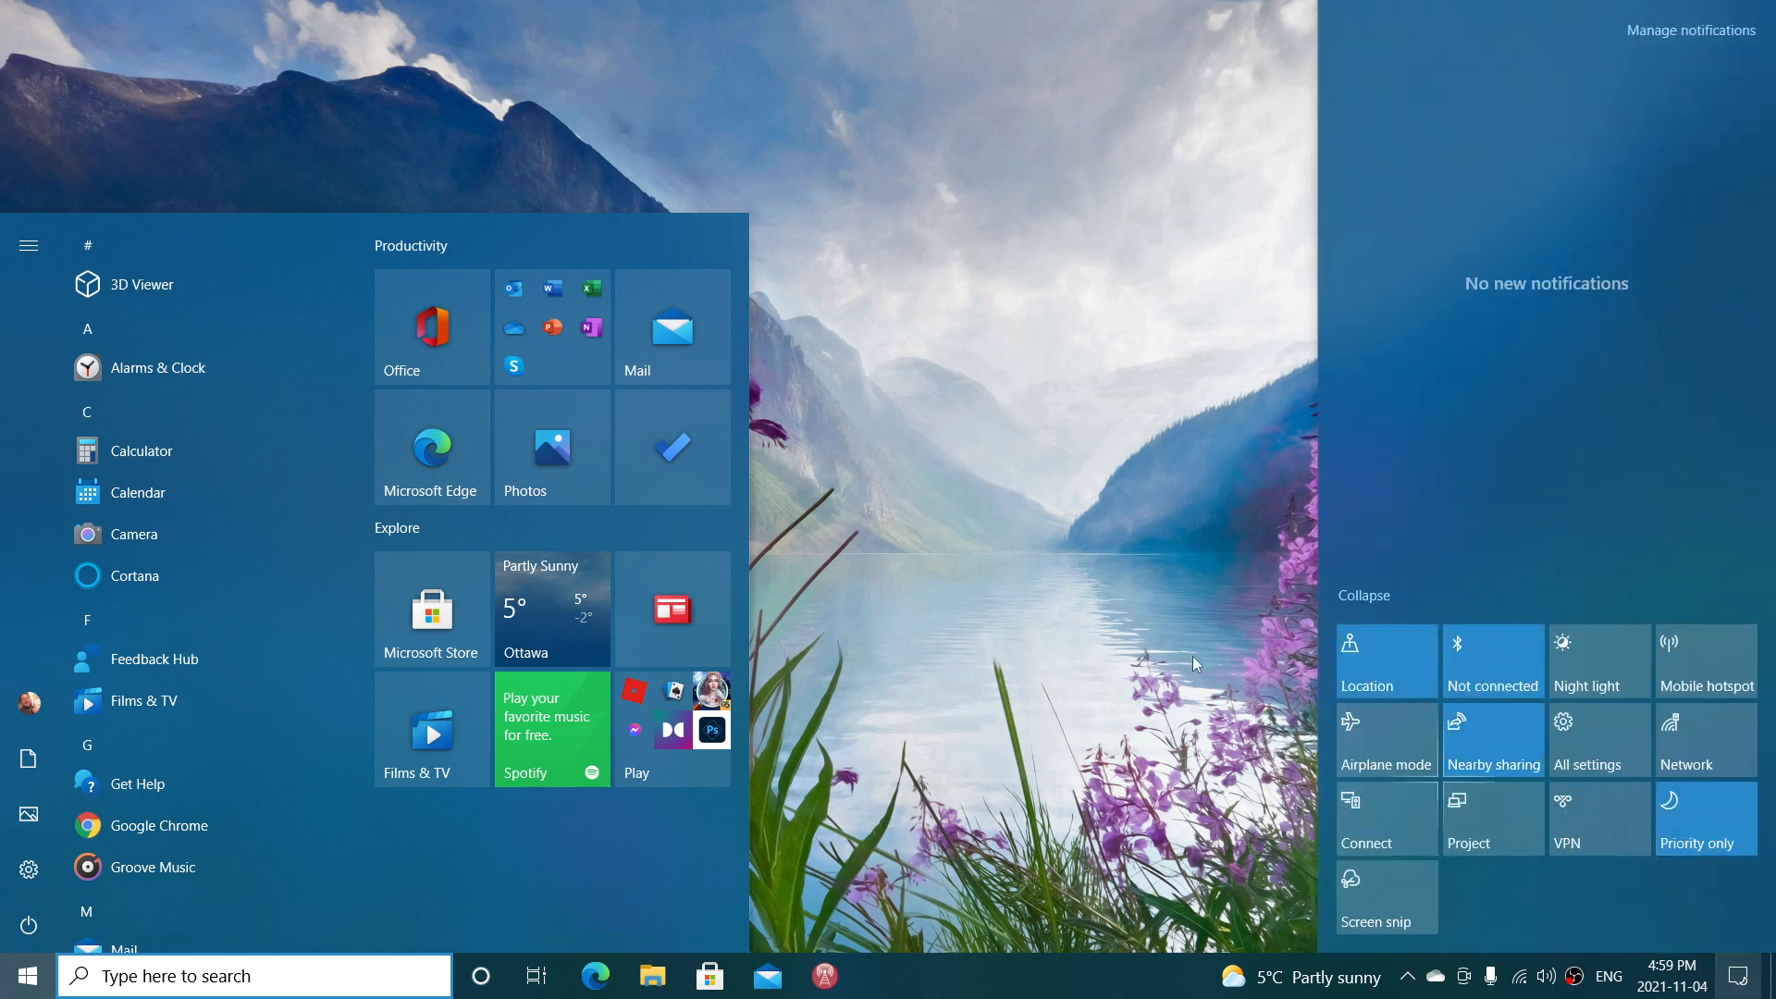
pyautogui.moveTo(1001, 586)
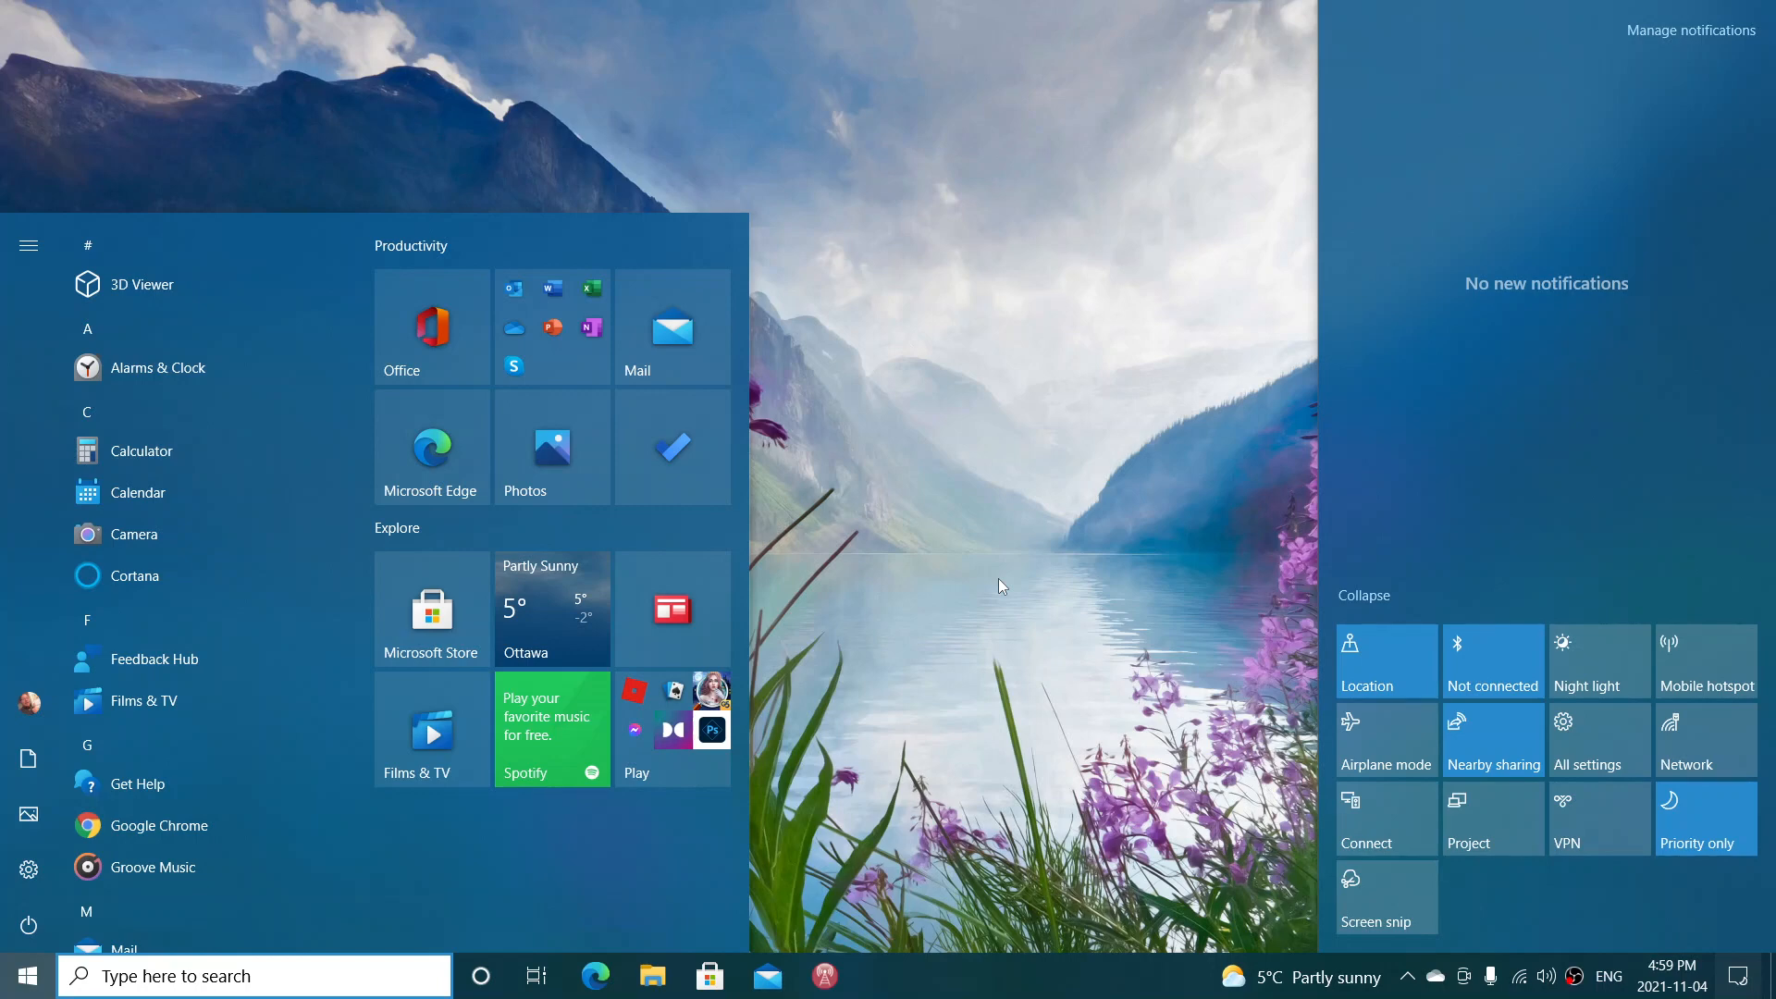
pyautogui.click(1001, 586)
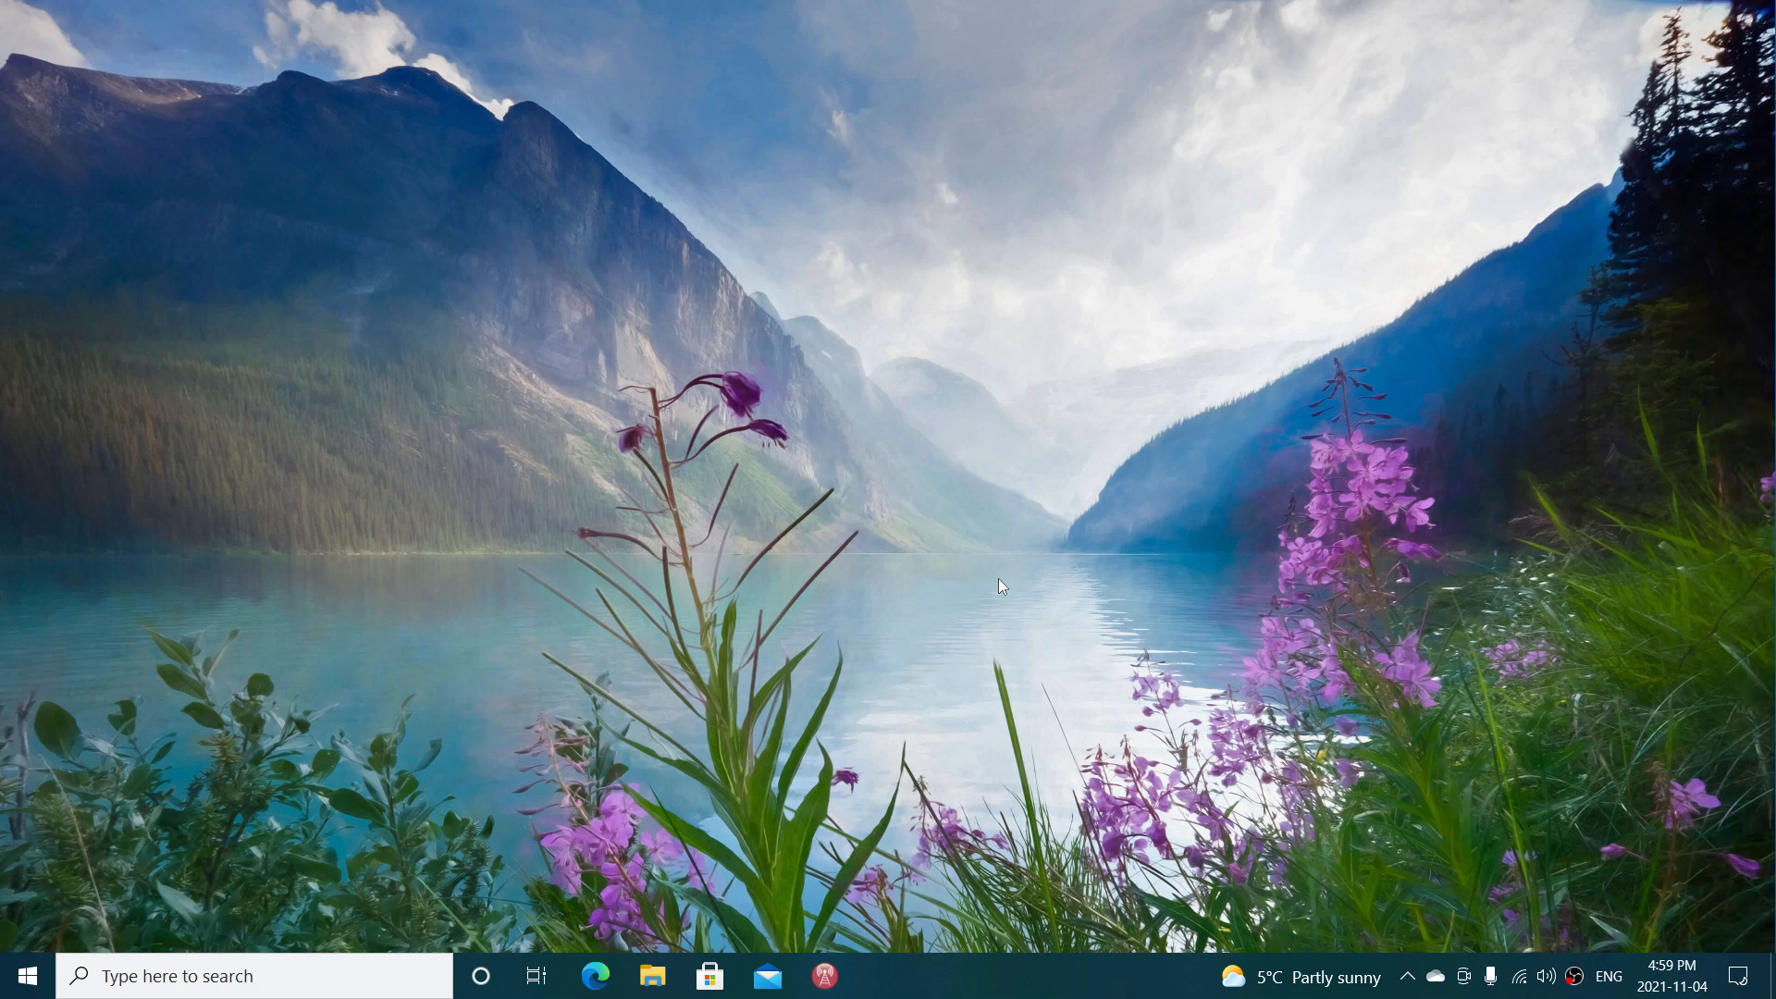